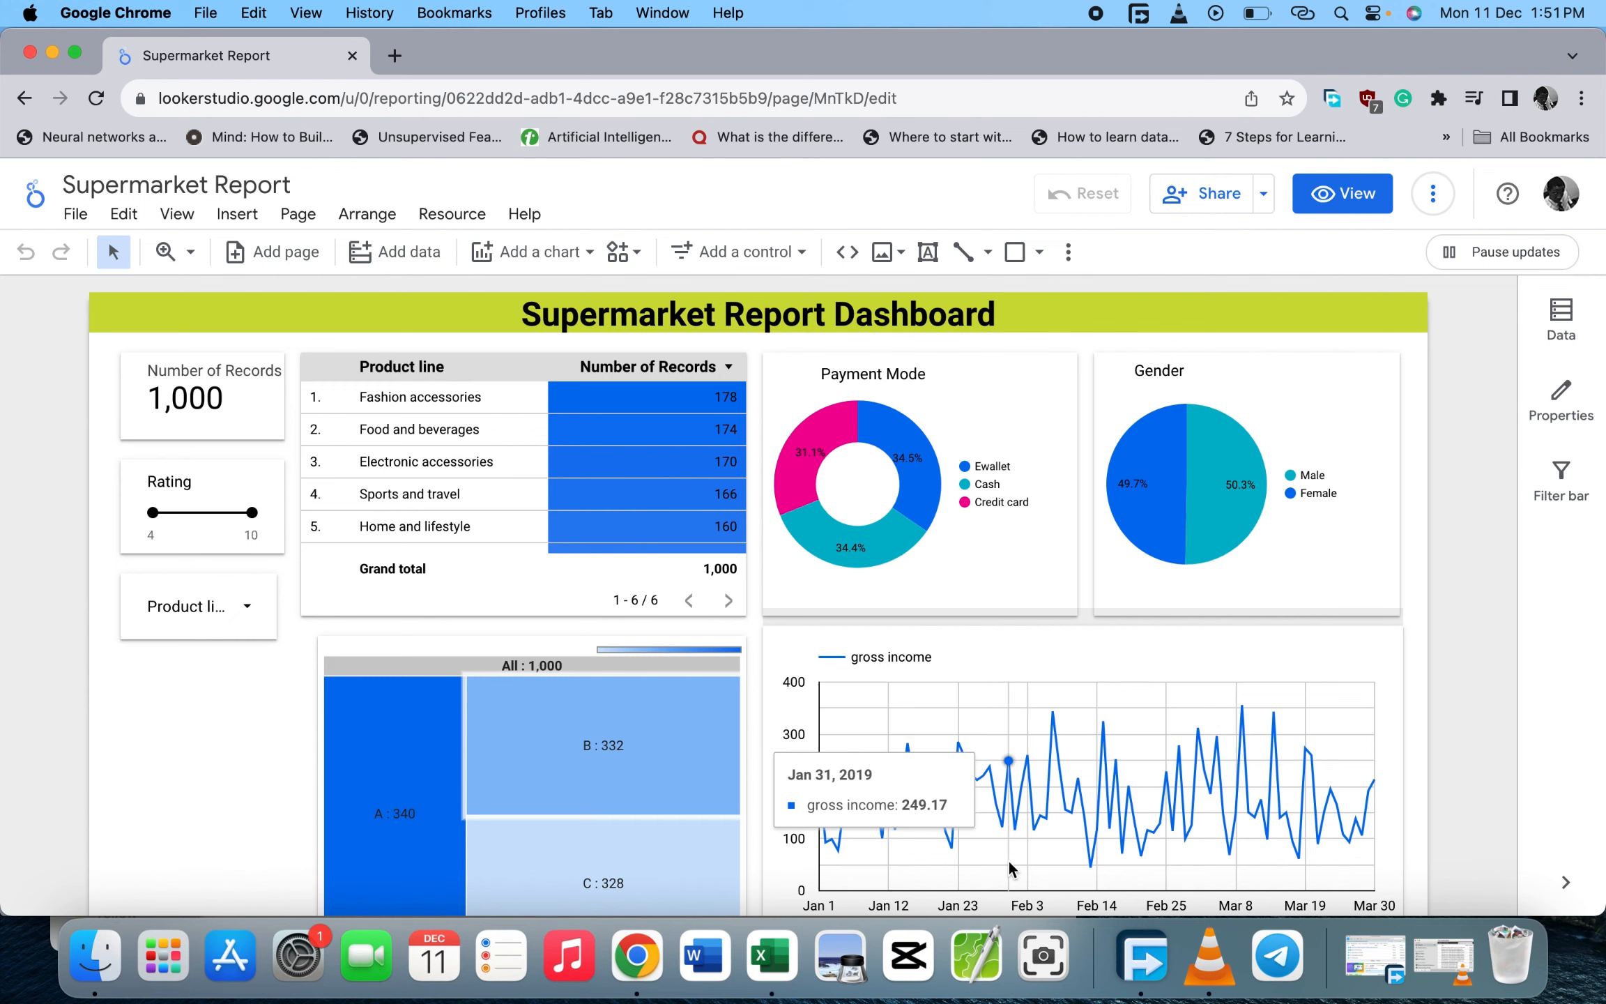
pyautogui.moveTo(912, 436)
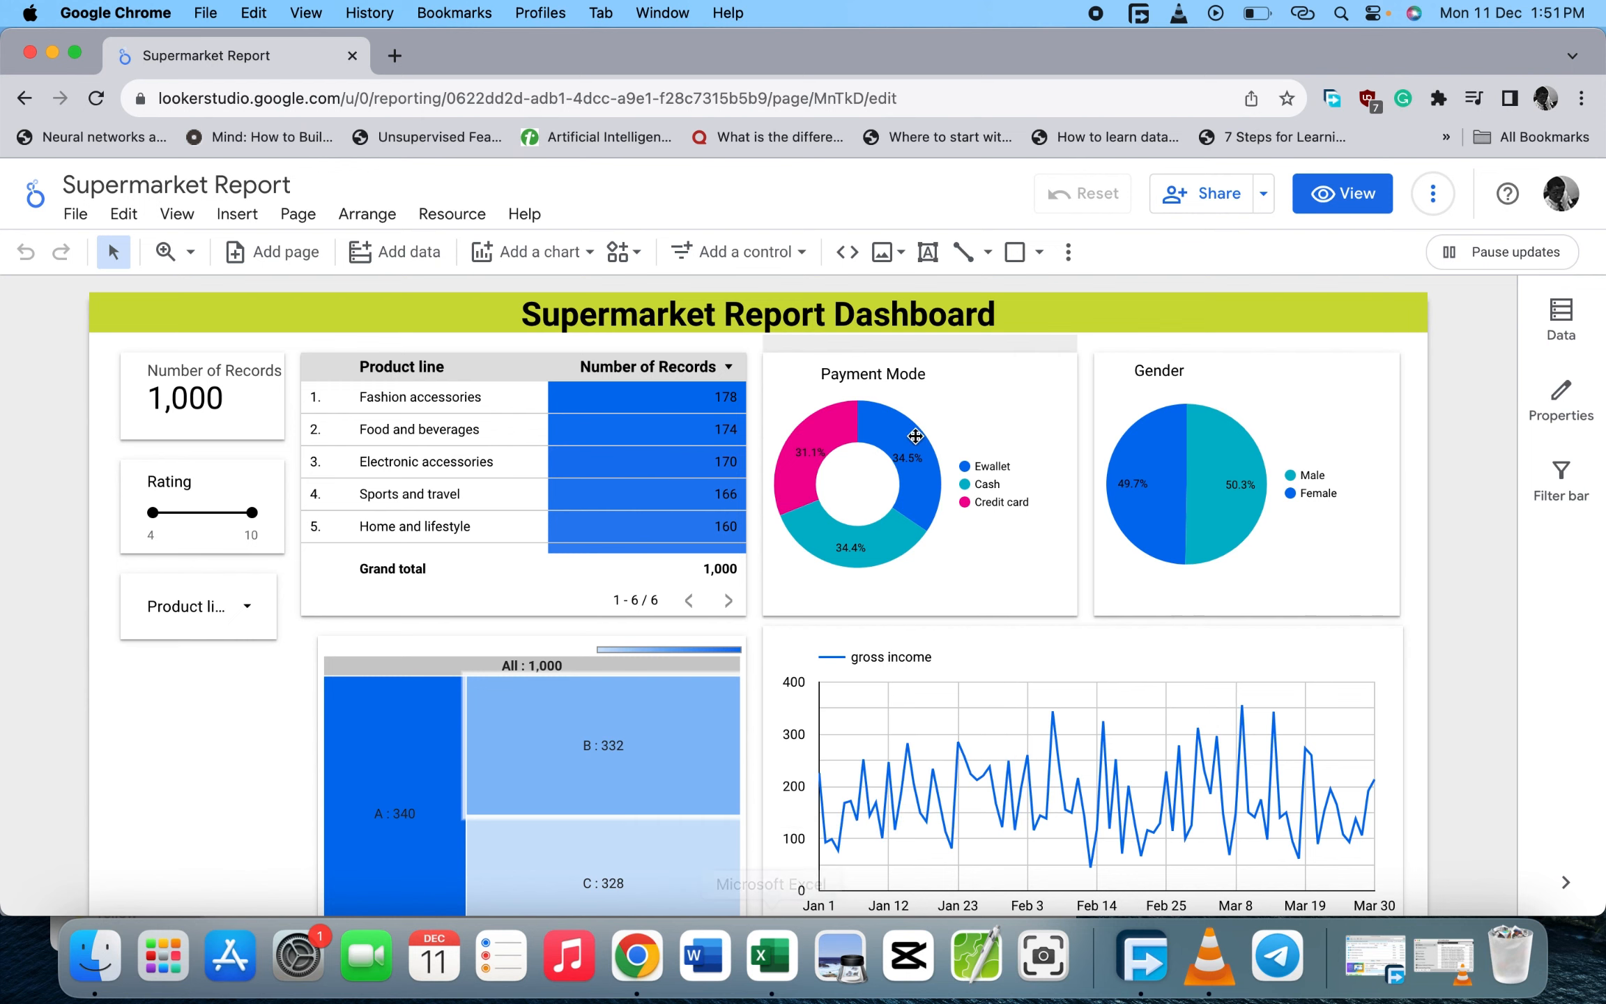
pyautogui.moveTo(1129, 240)
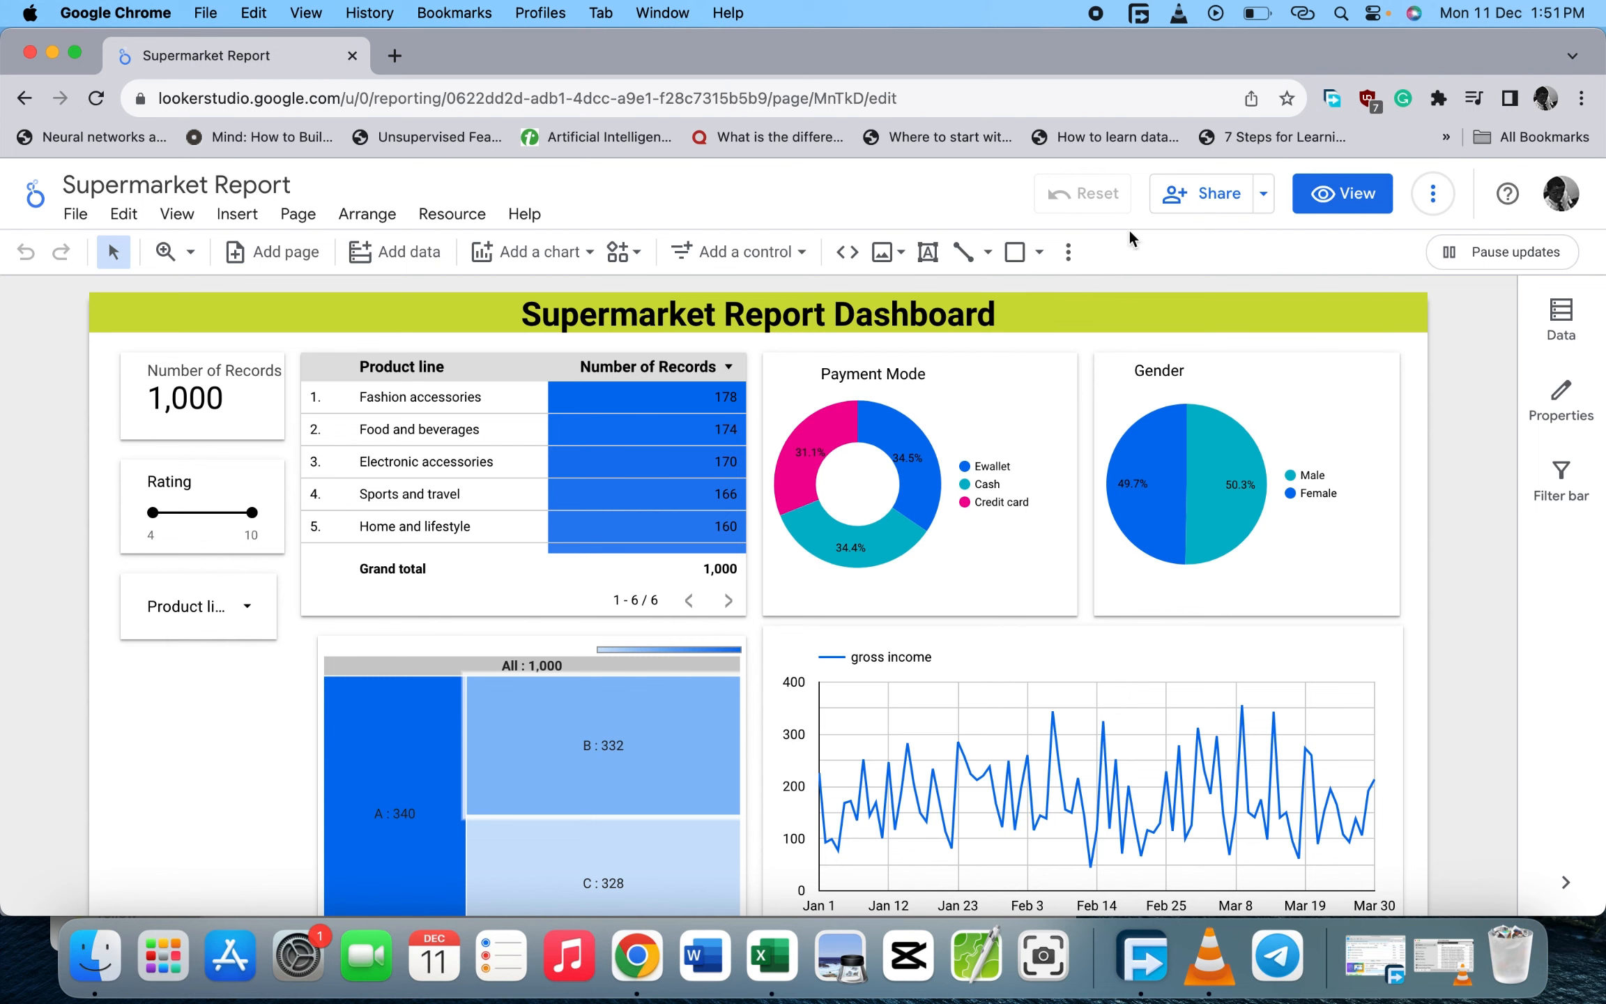
pyautogui.moveTo(1204, 202)
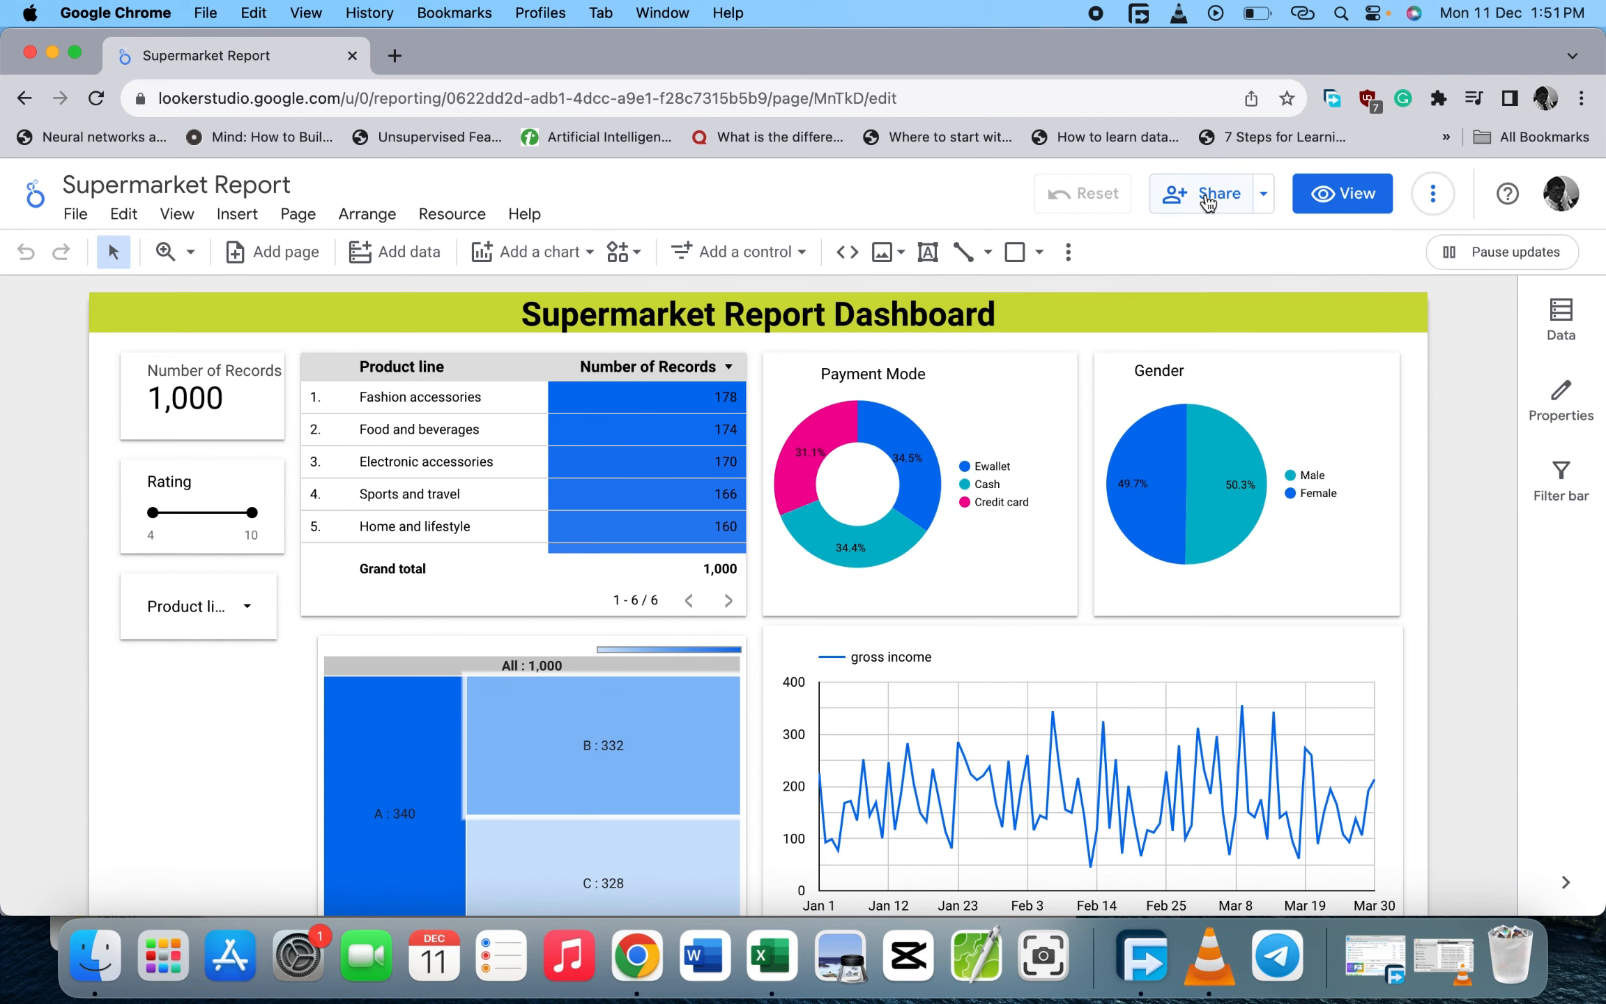
# Explore the Share menu and report link window, then bring up Share with people and groups.
pyautogui.click(1263, 194)
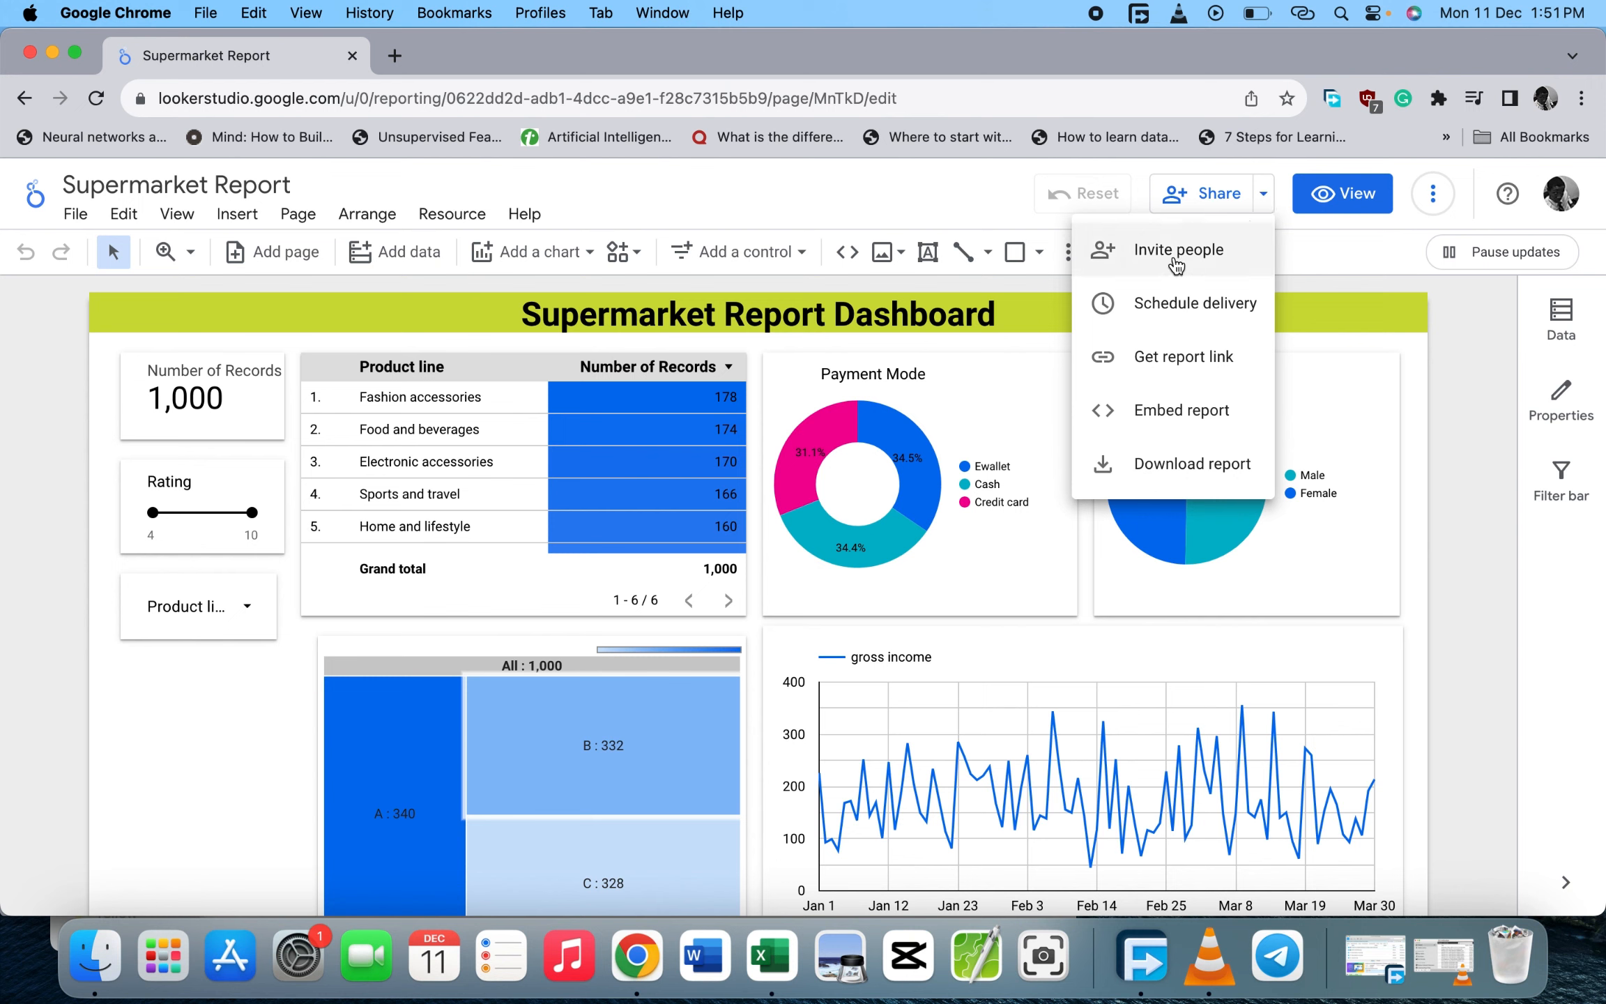
pyautogui.moveTo(1162, 358)
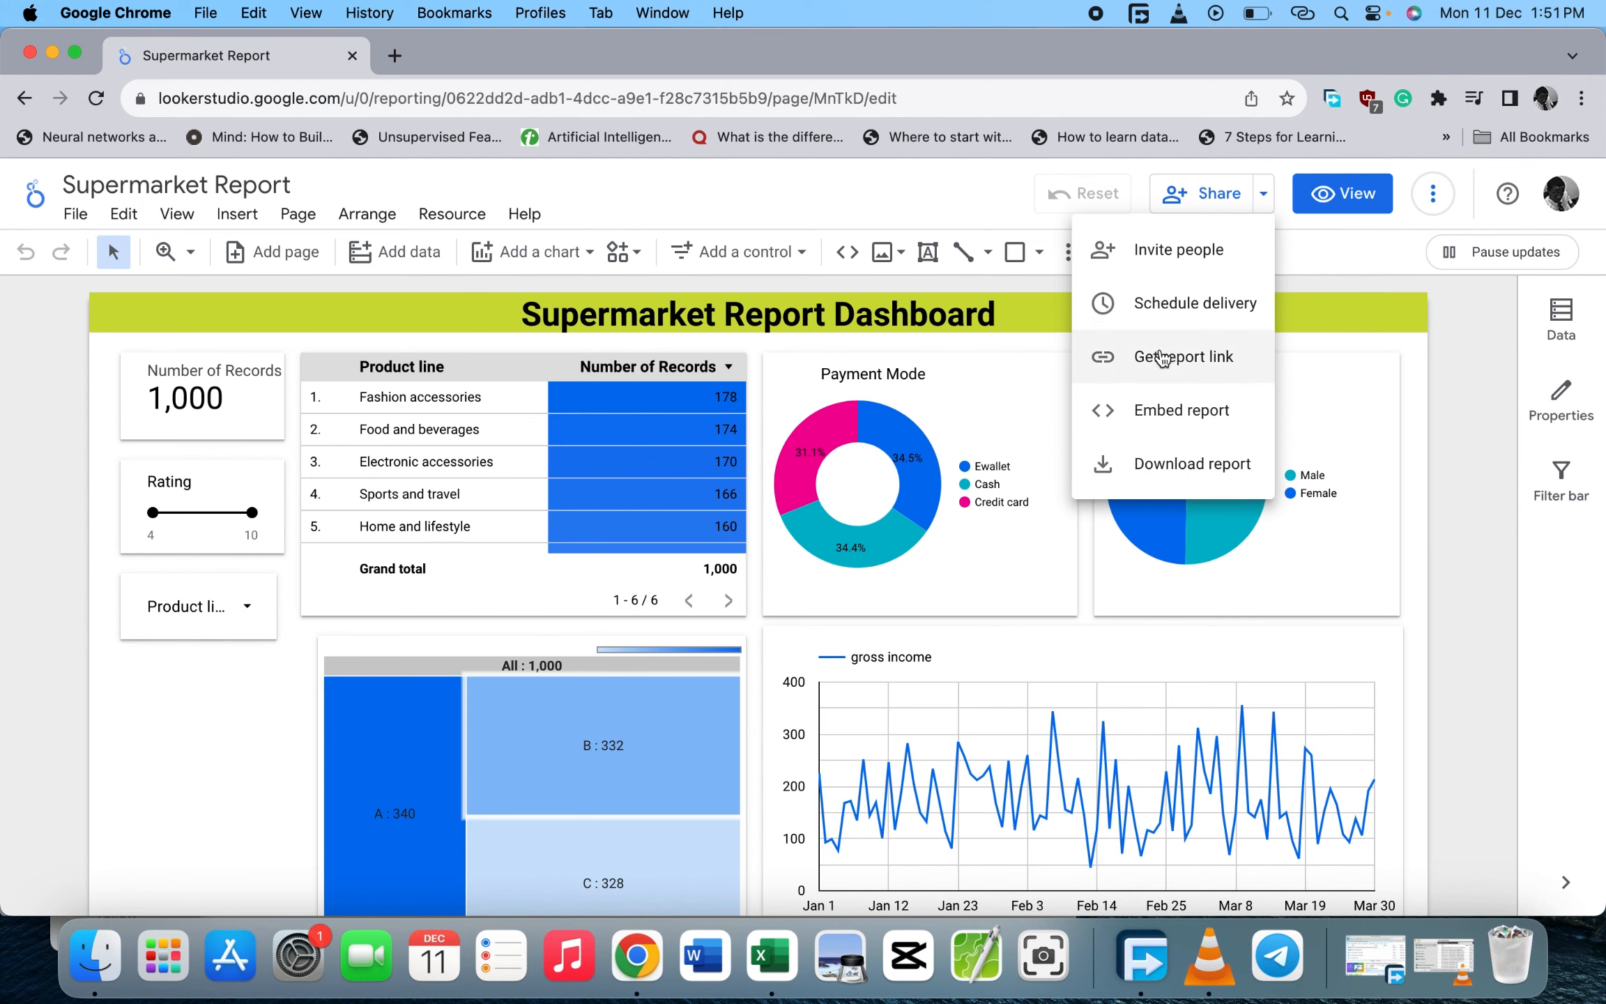
pyautogui.moveTo(1184, 418)
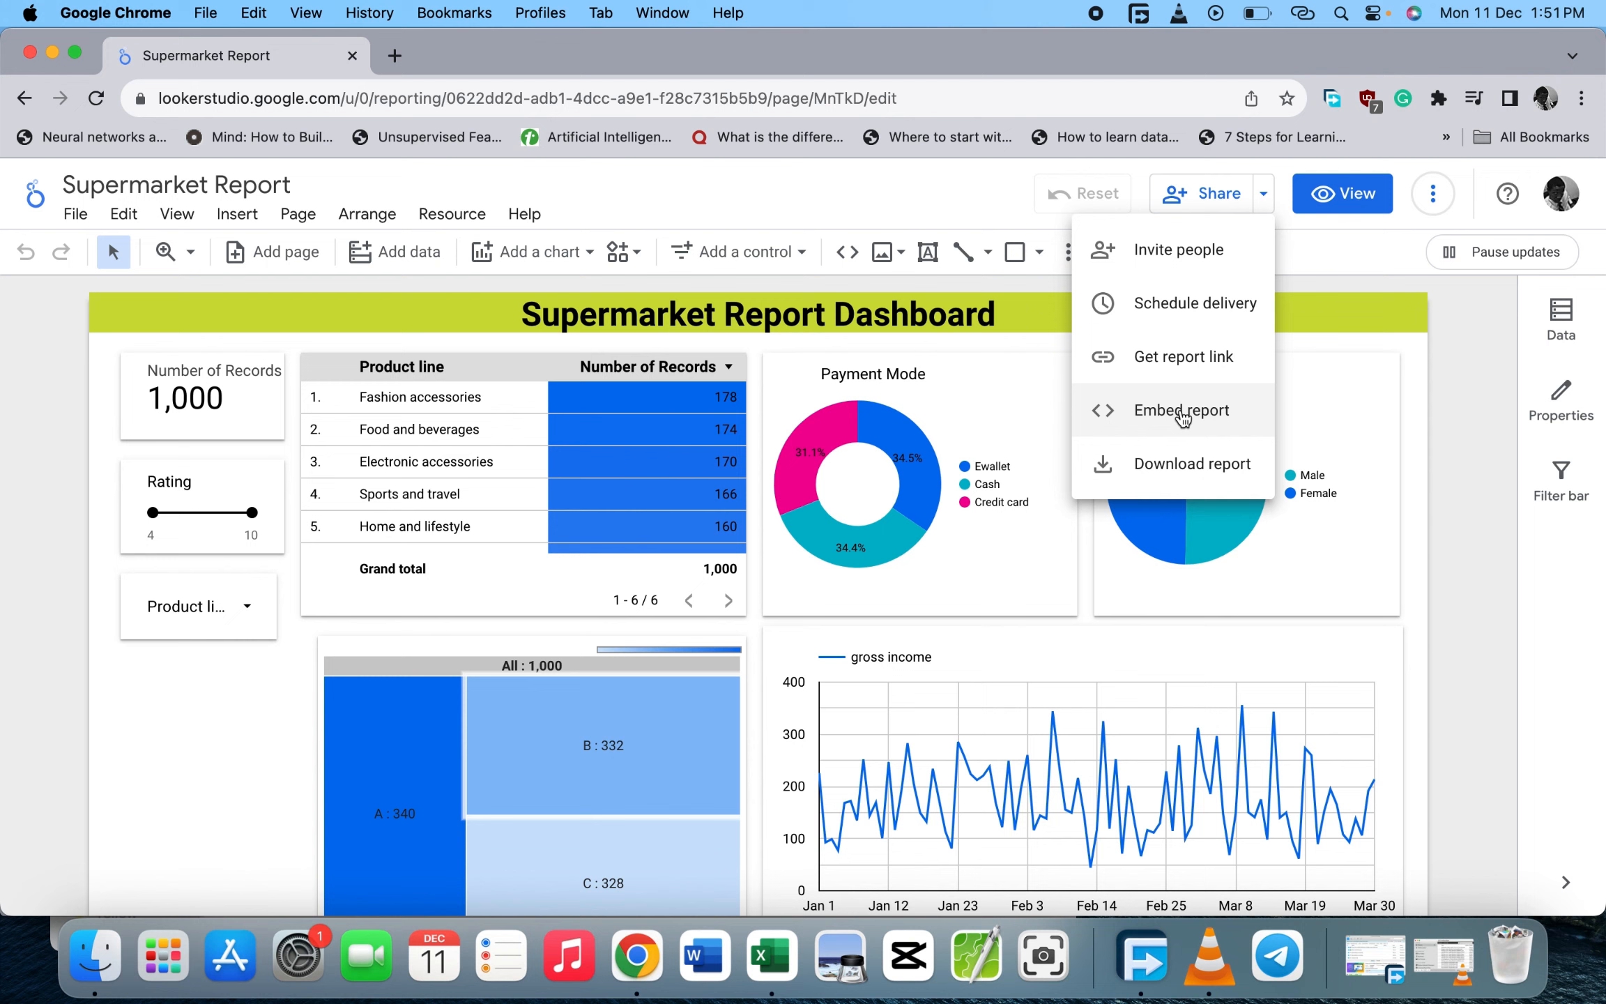
pyautogui.moveTo(1204, 434)
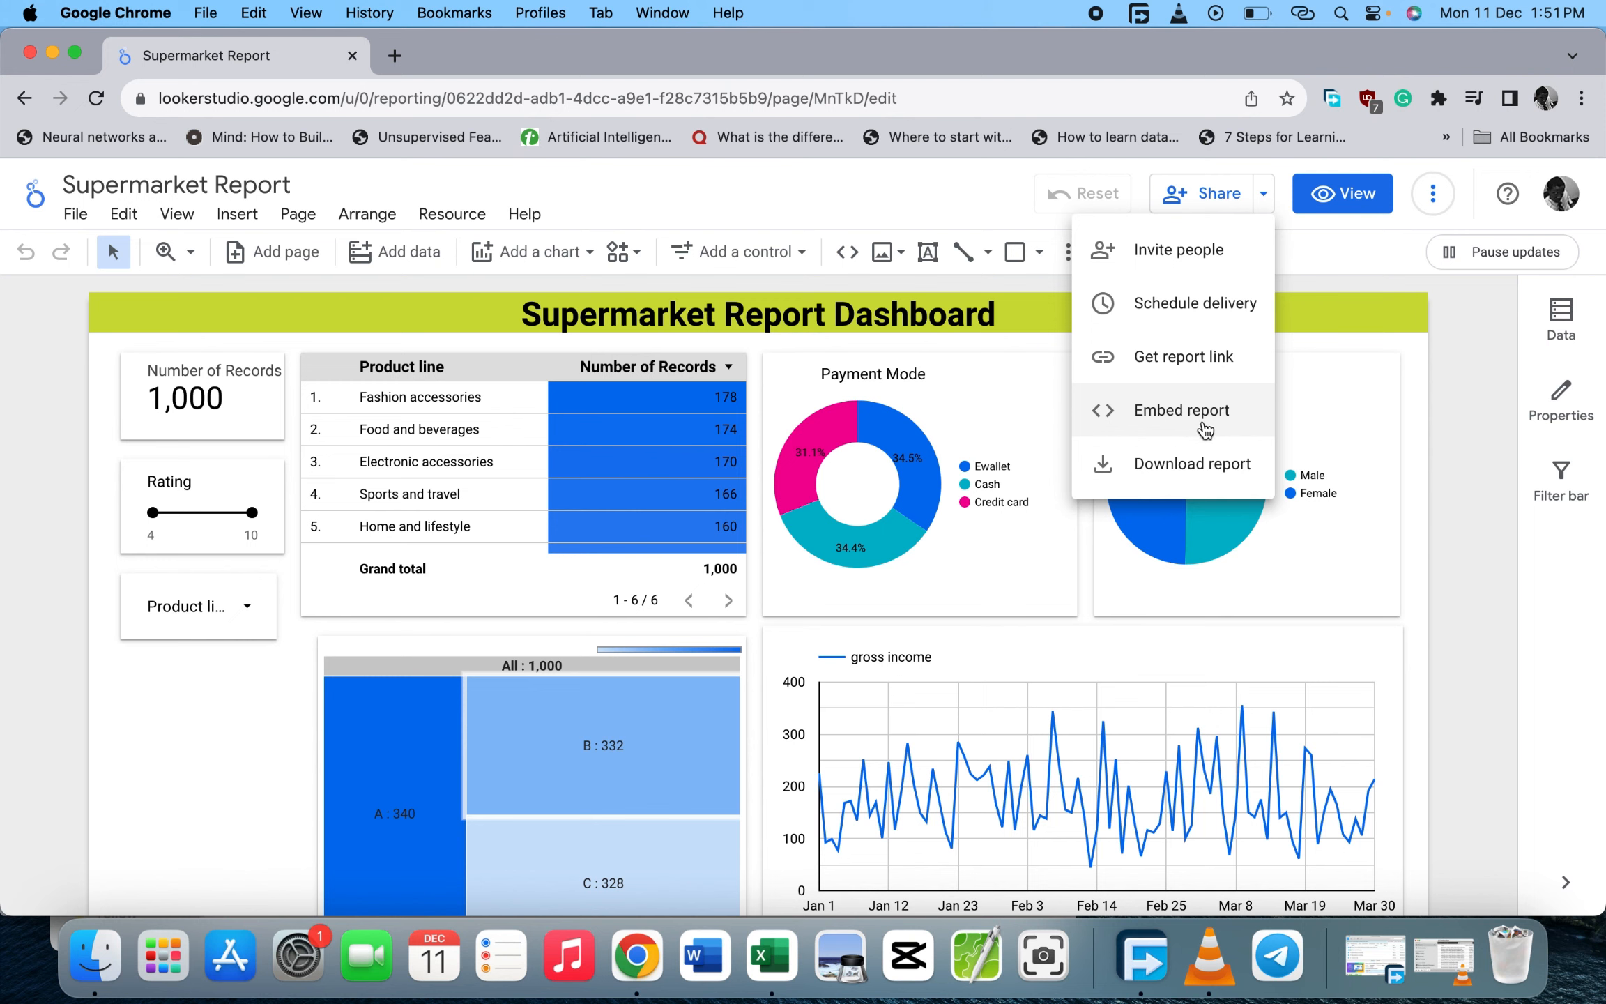
pyautogui.moveTo(1189, 471)
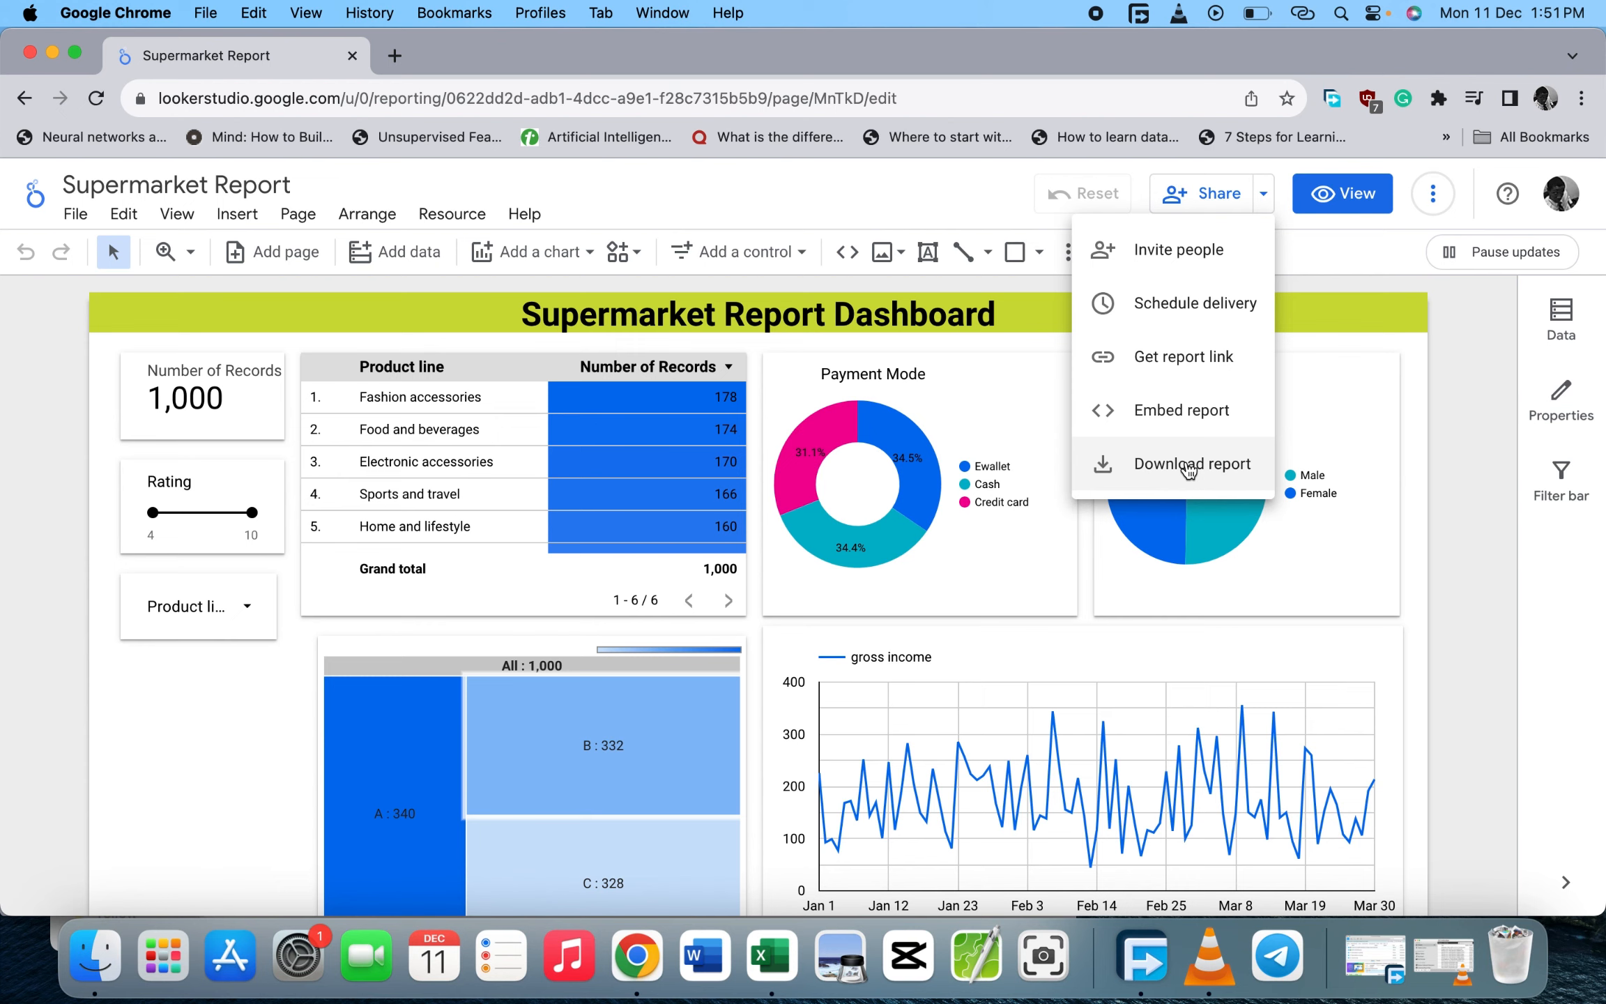
pyautogui.moveTo(1152, 469)
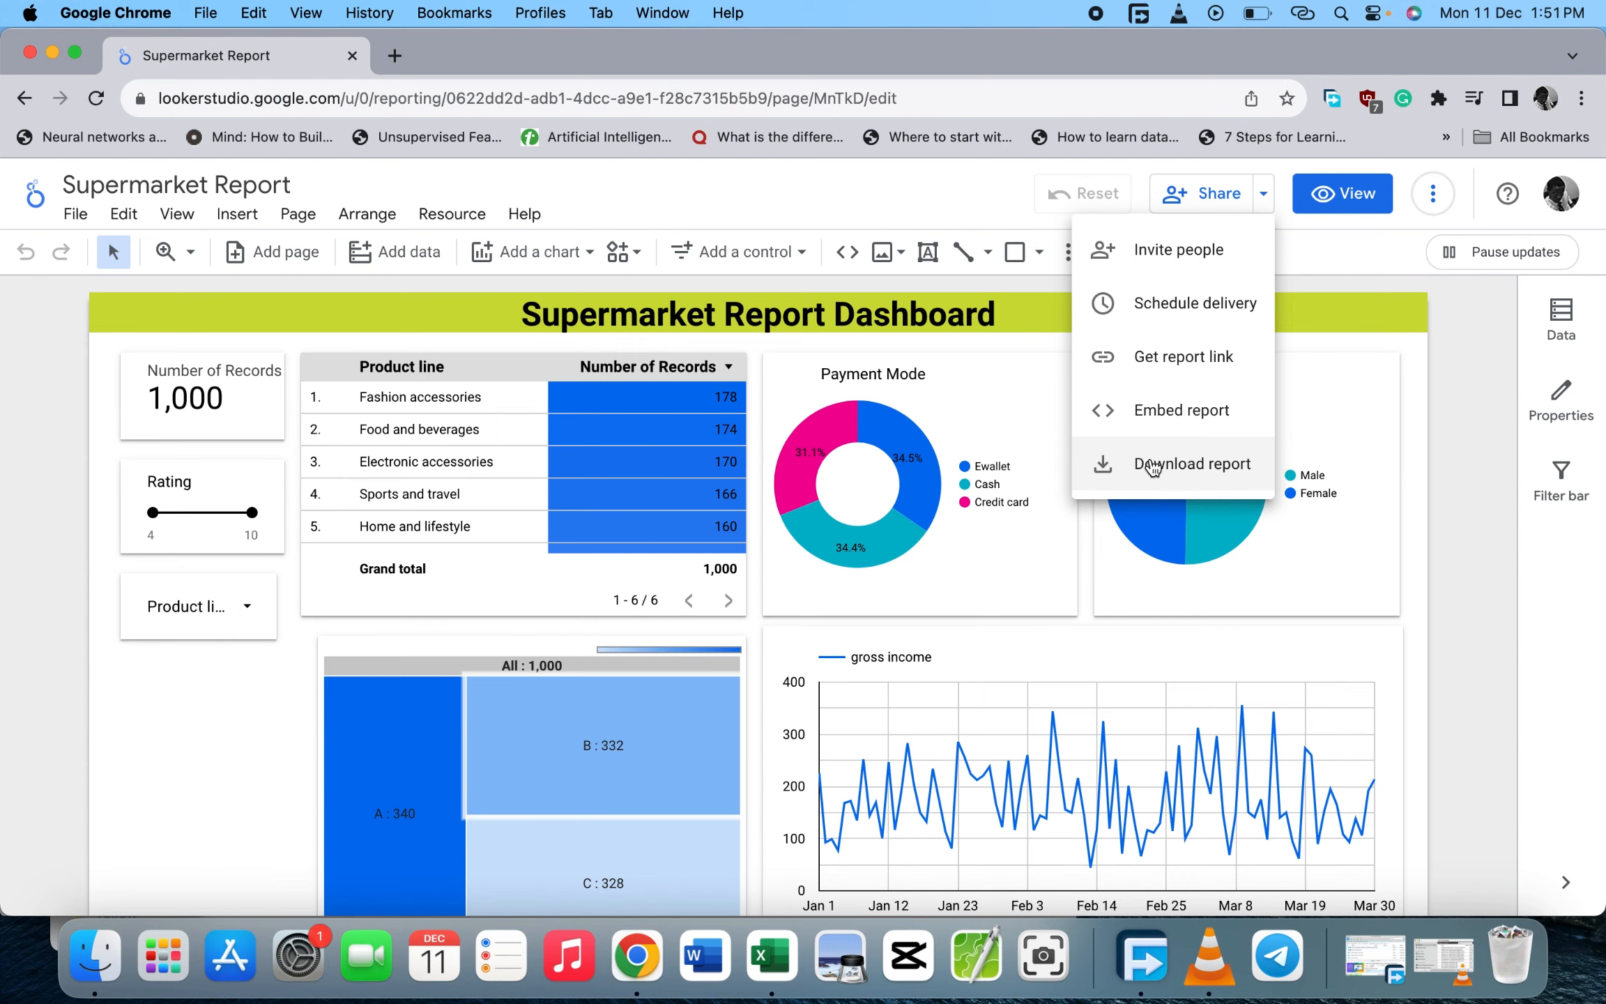
pyautogui.click(984, 206)
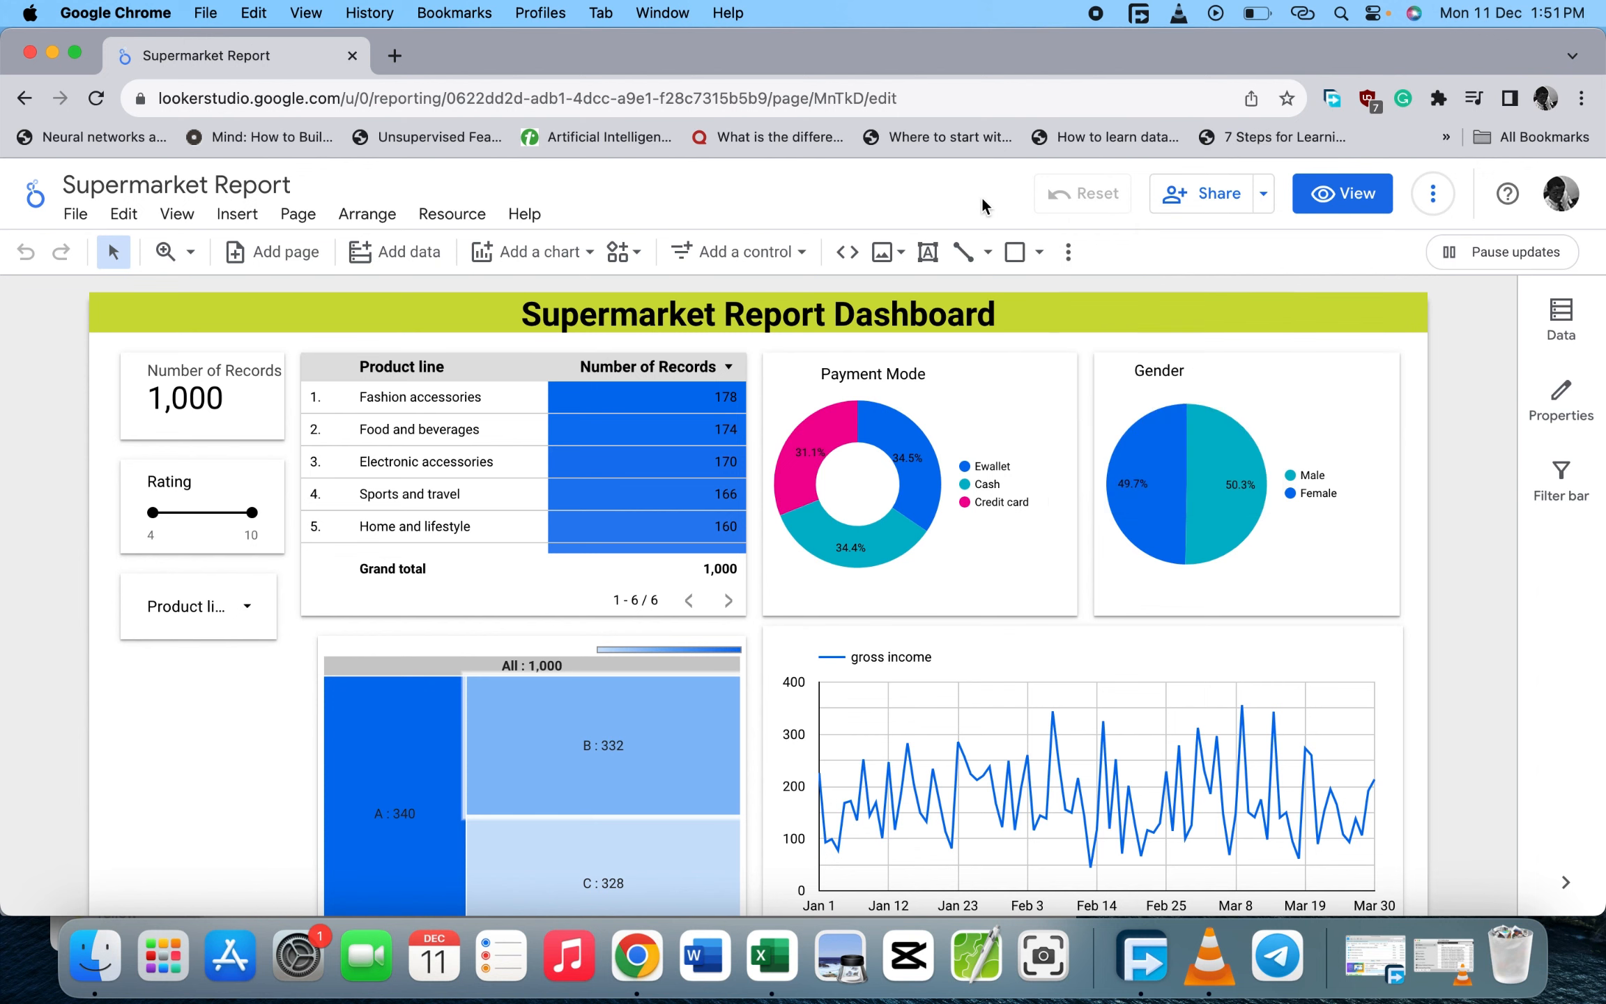
pyautogui.click(1263, 193)
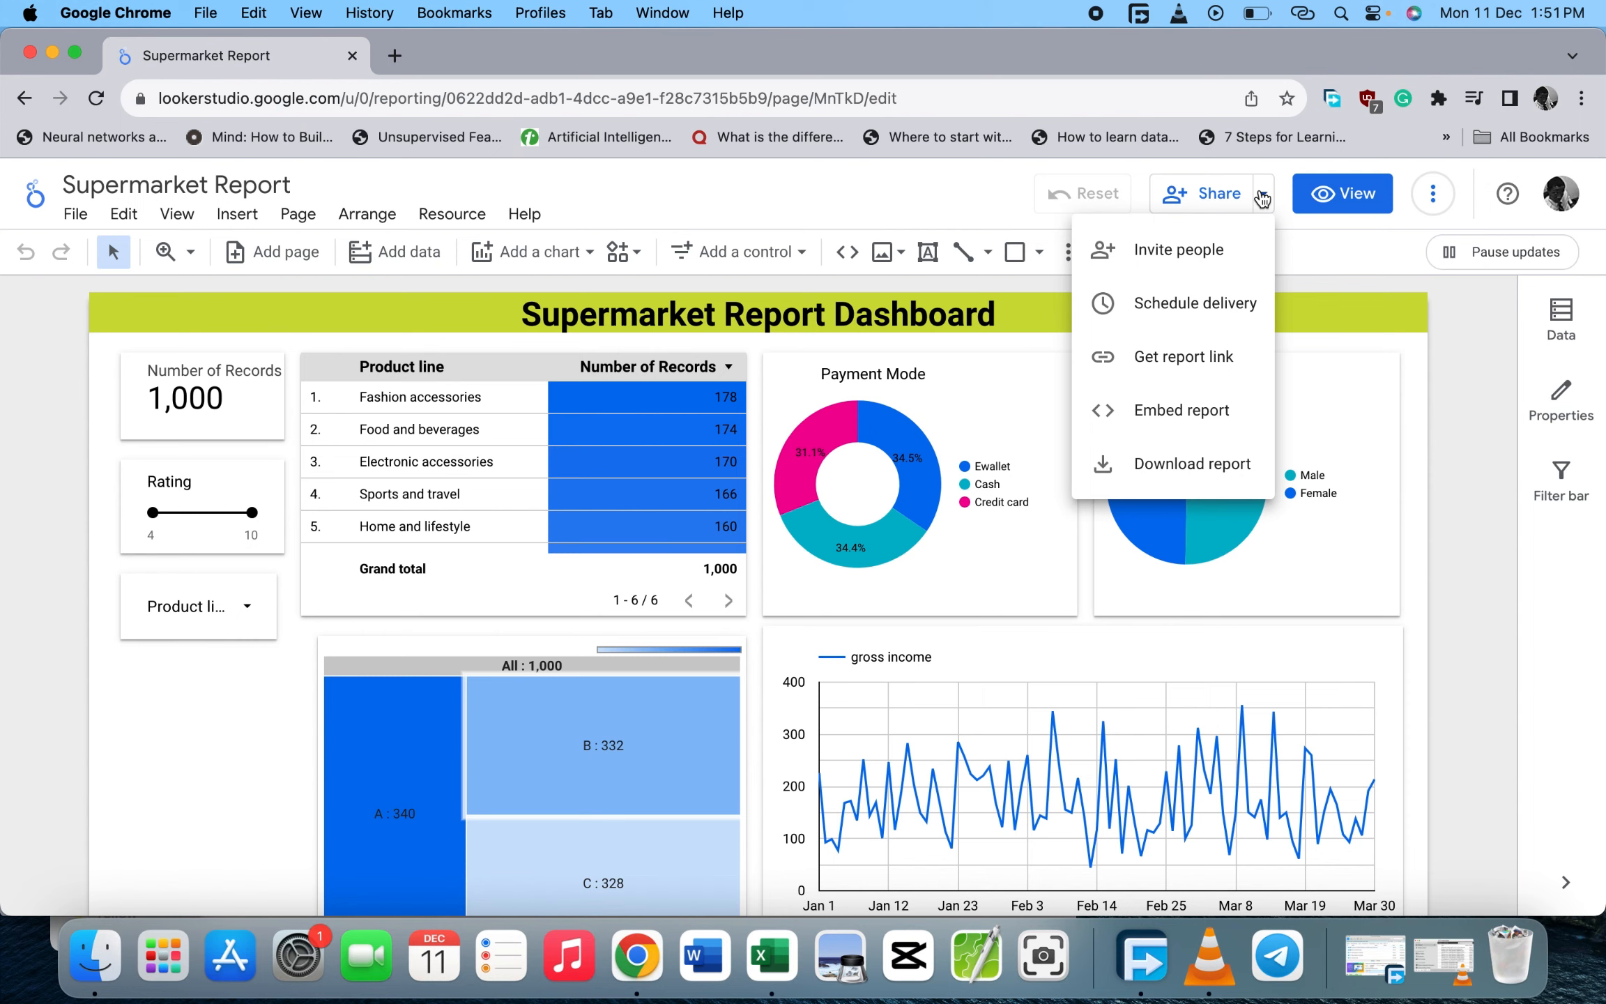
pyautogui.moveTo(1263, 197)
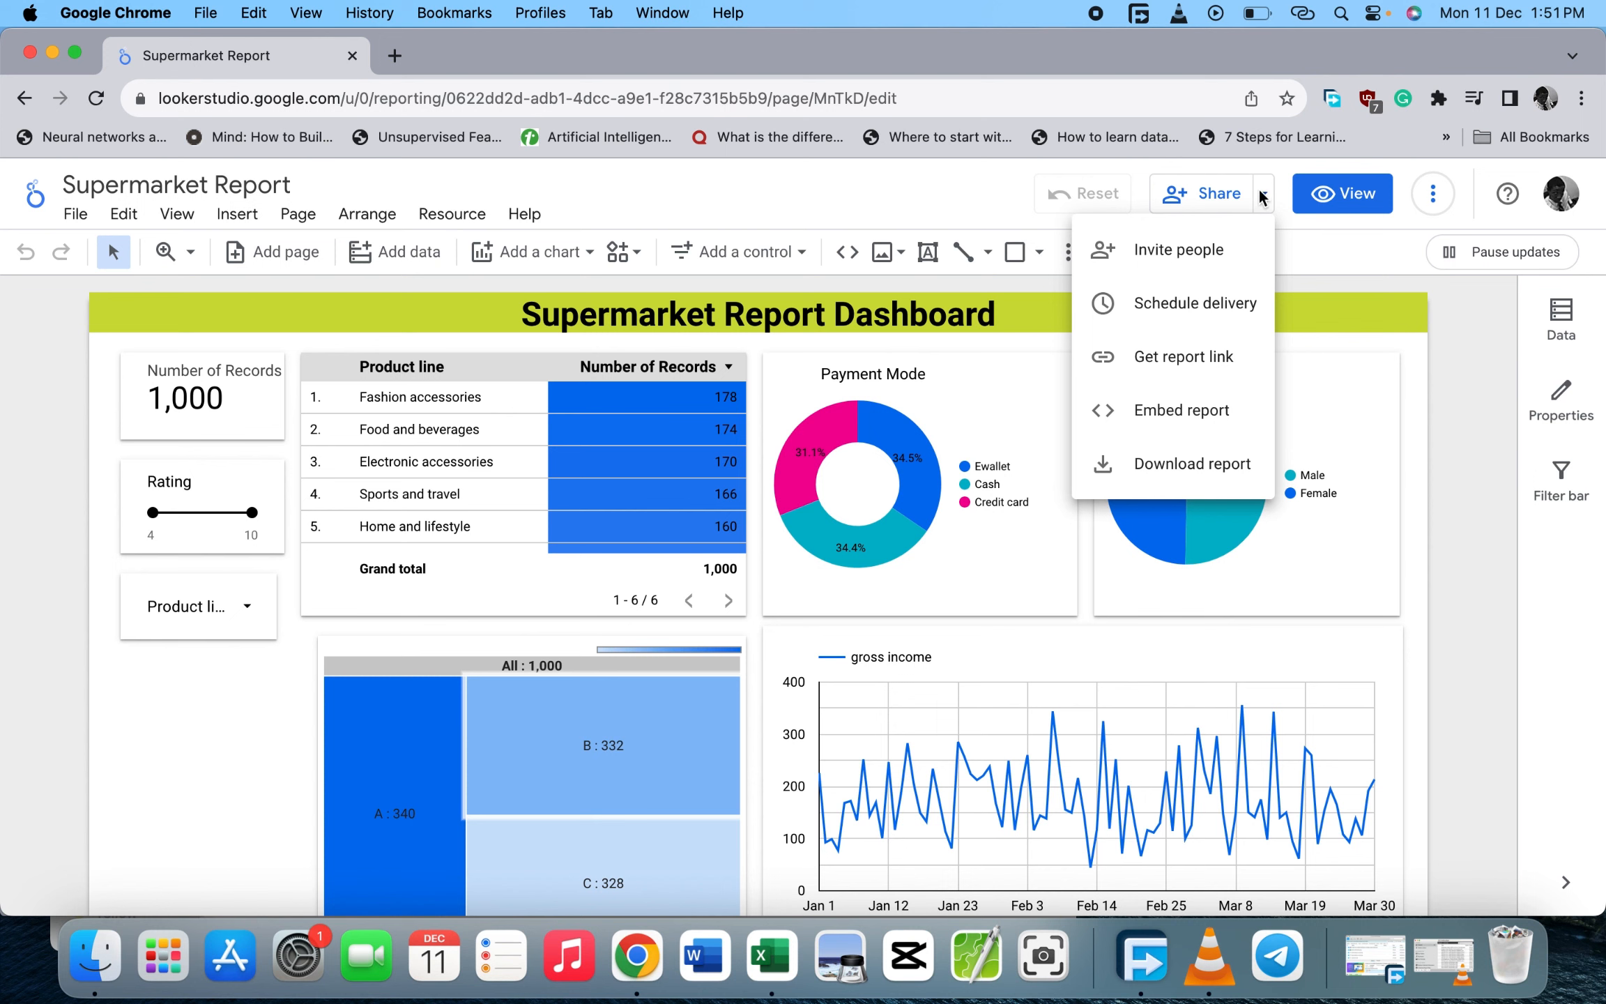
pyautogui.moveTo(1159, 361)
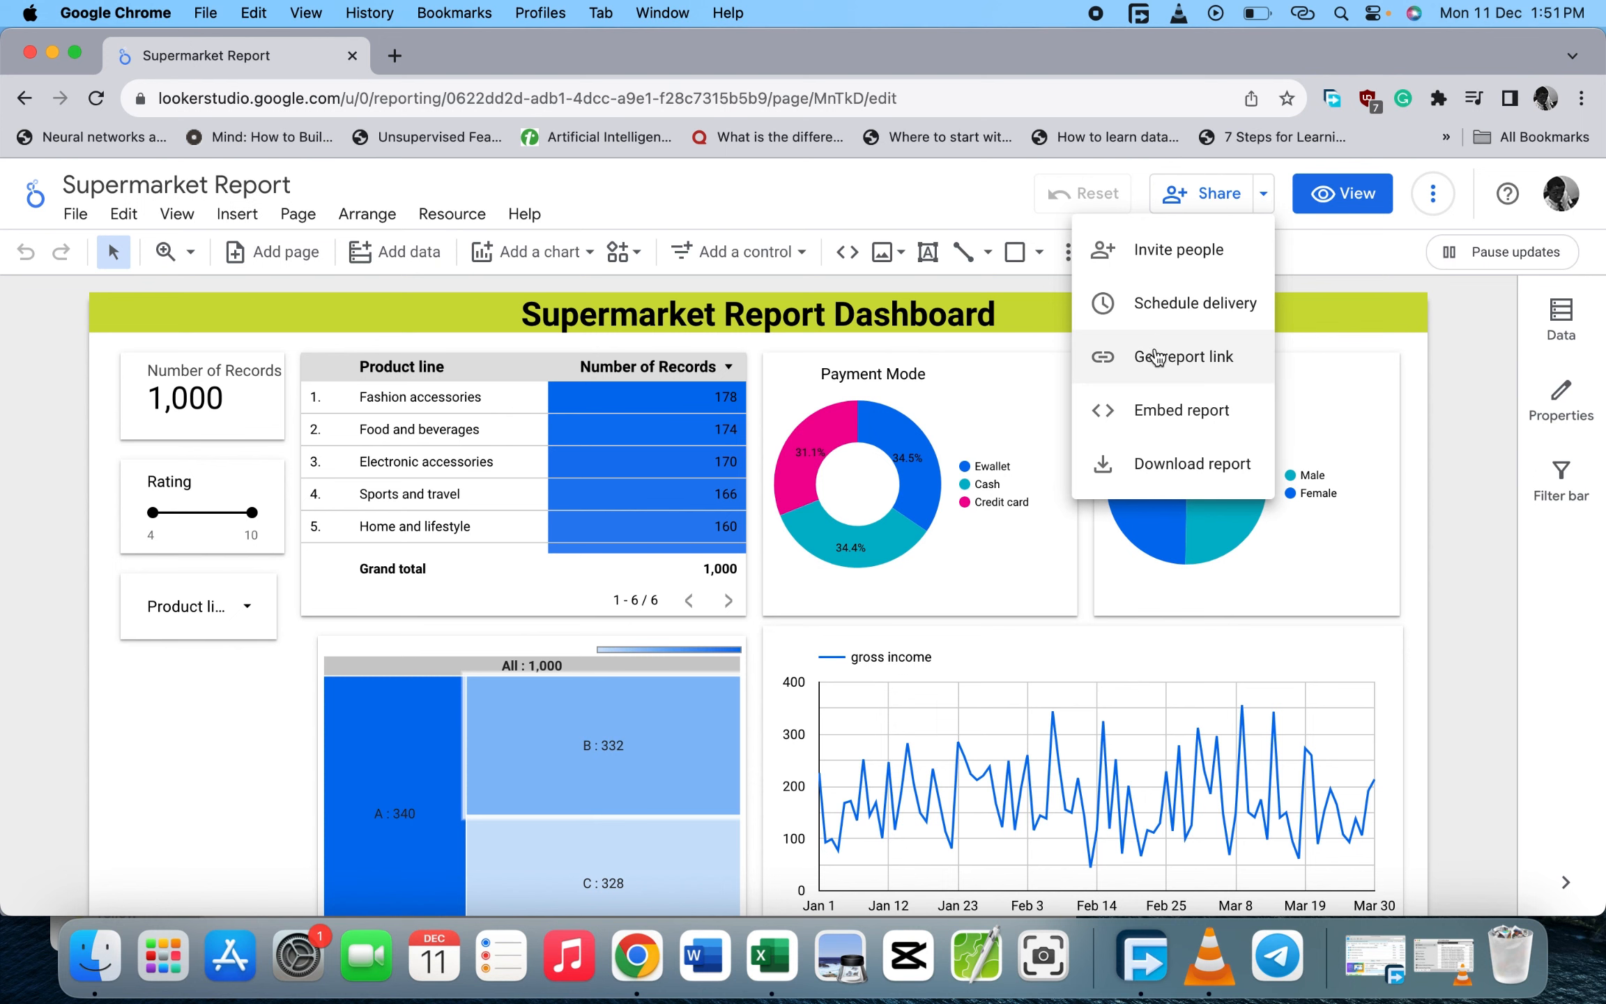
pyautogui.click(1183, 355)
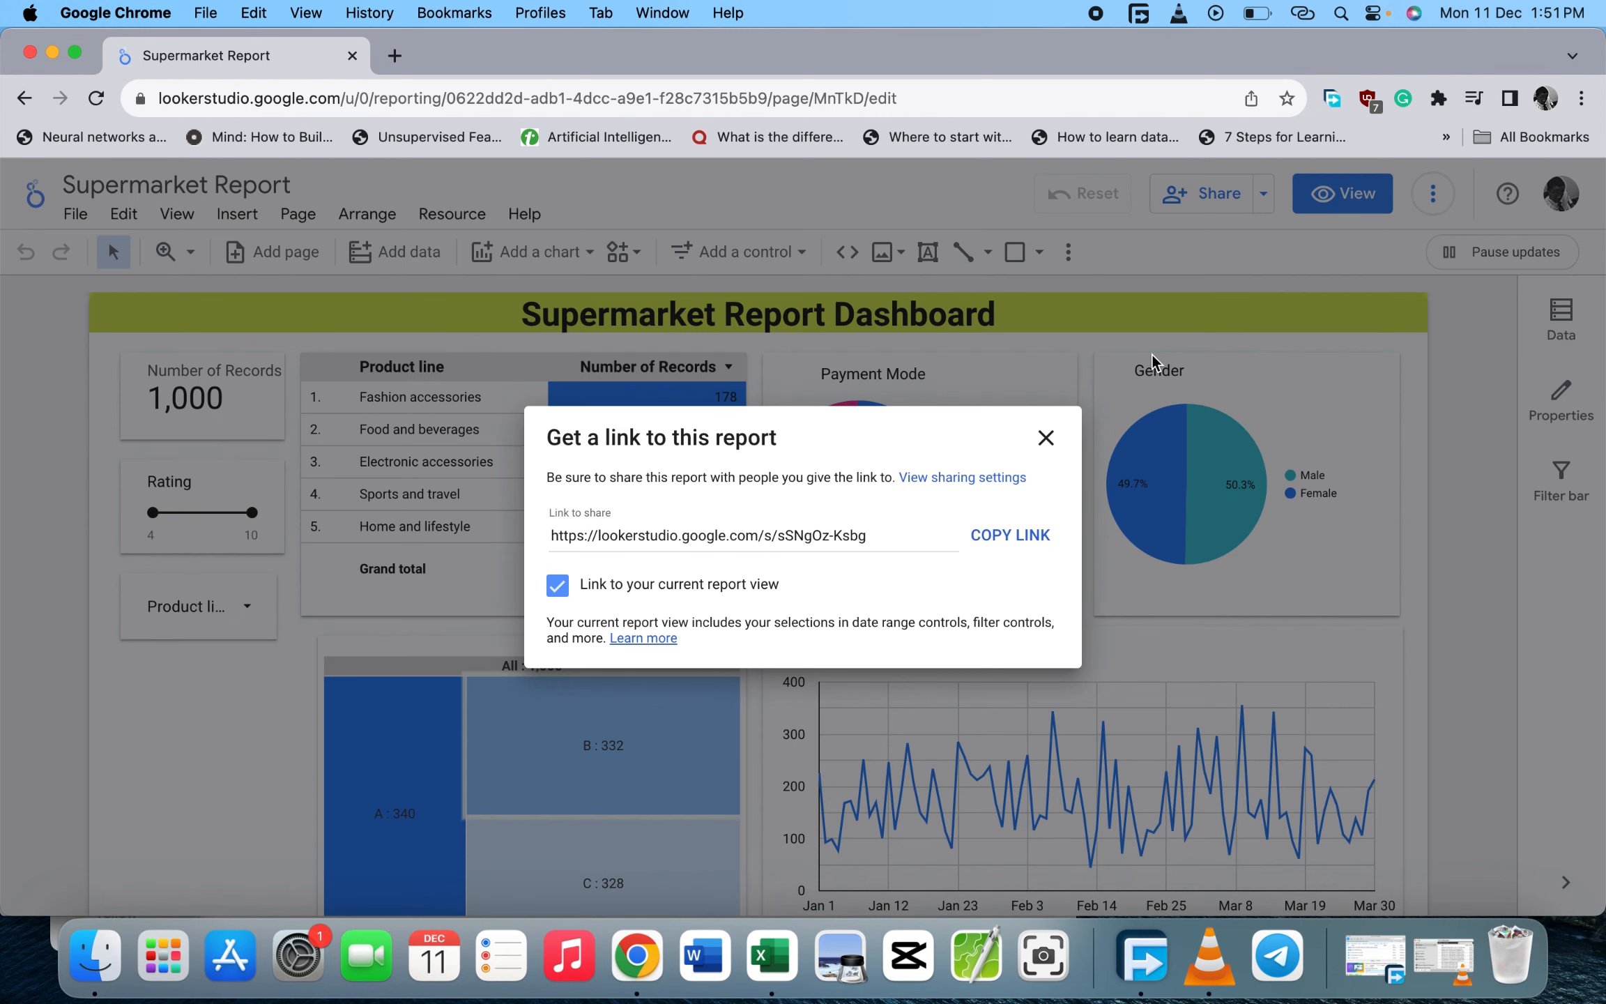
pyautogui.moveTo(1045, 438)
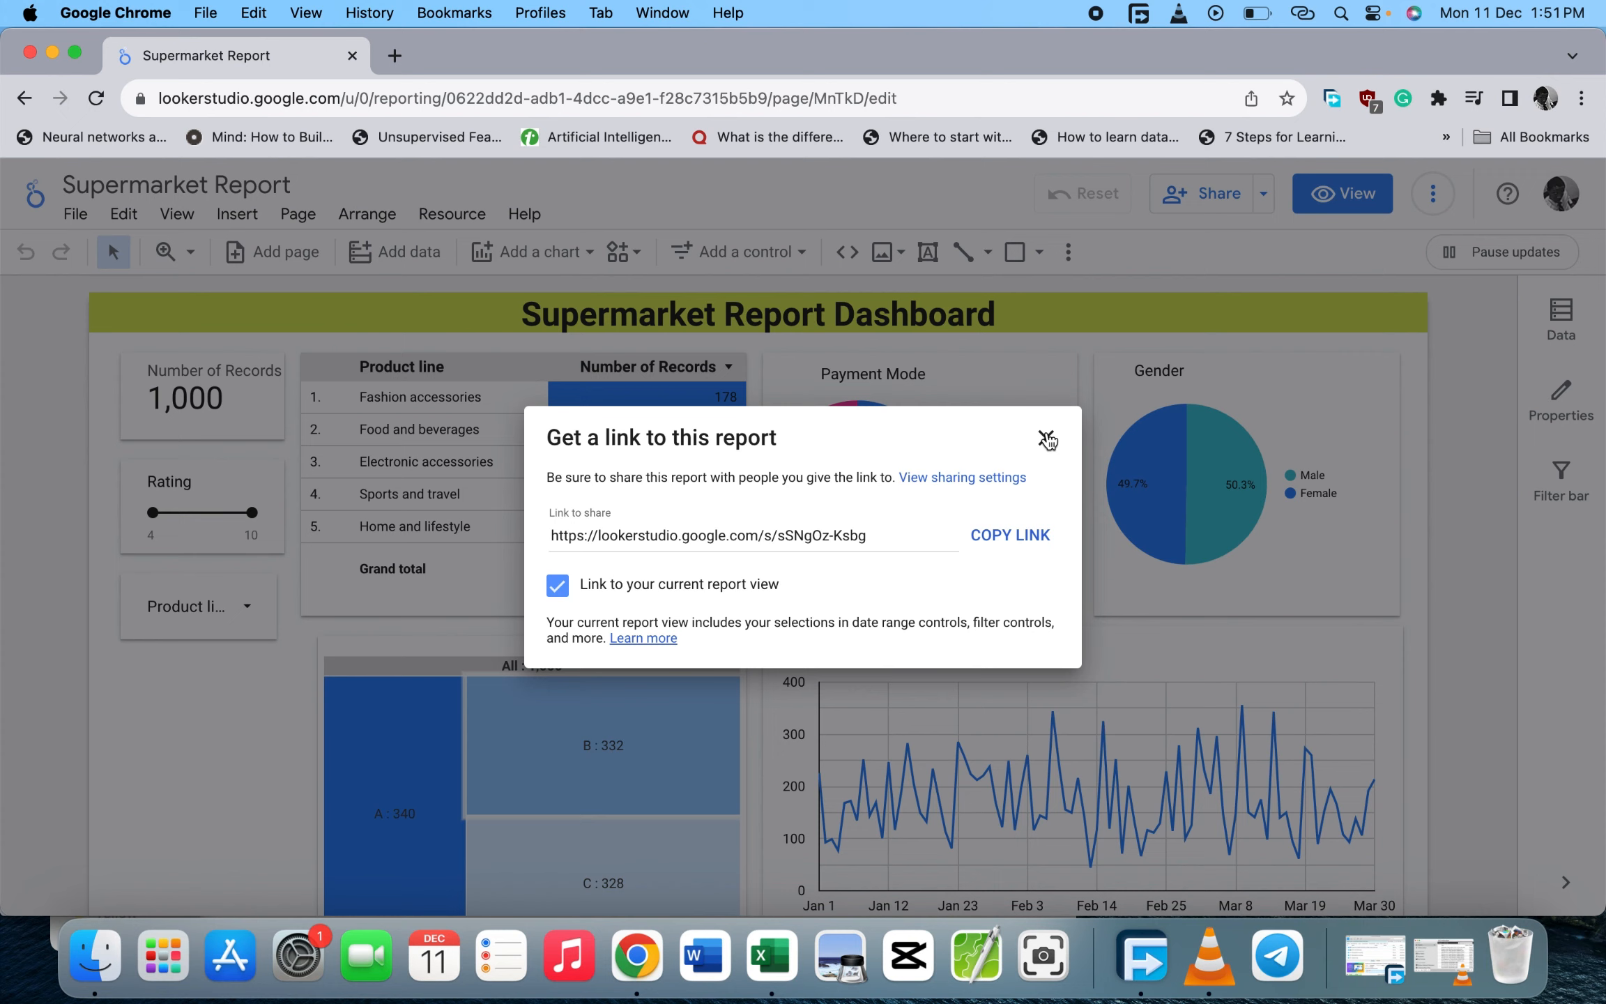
pyautogui.click(1048, 439)
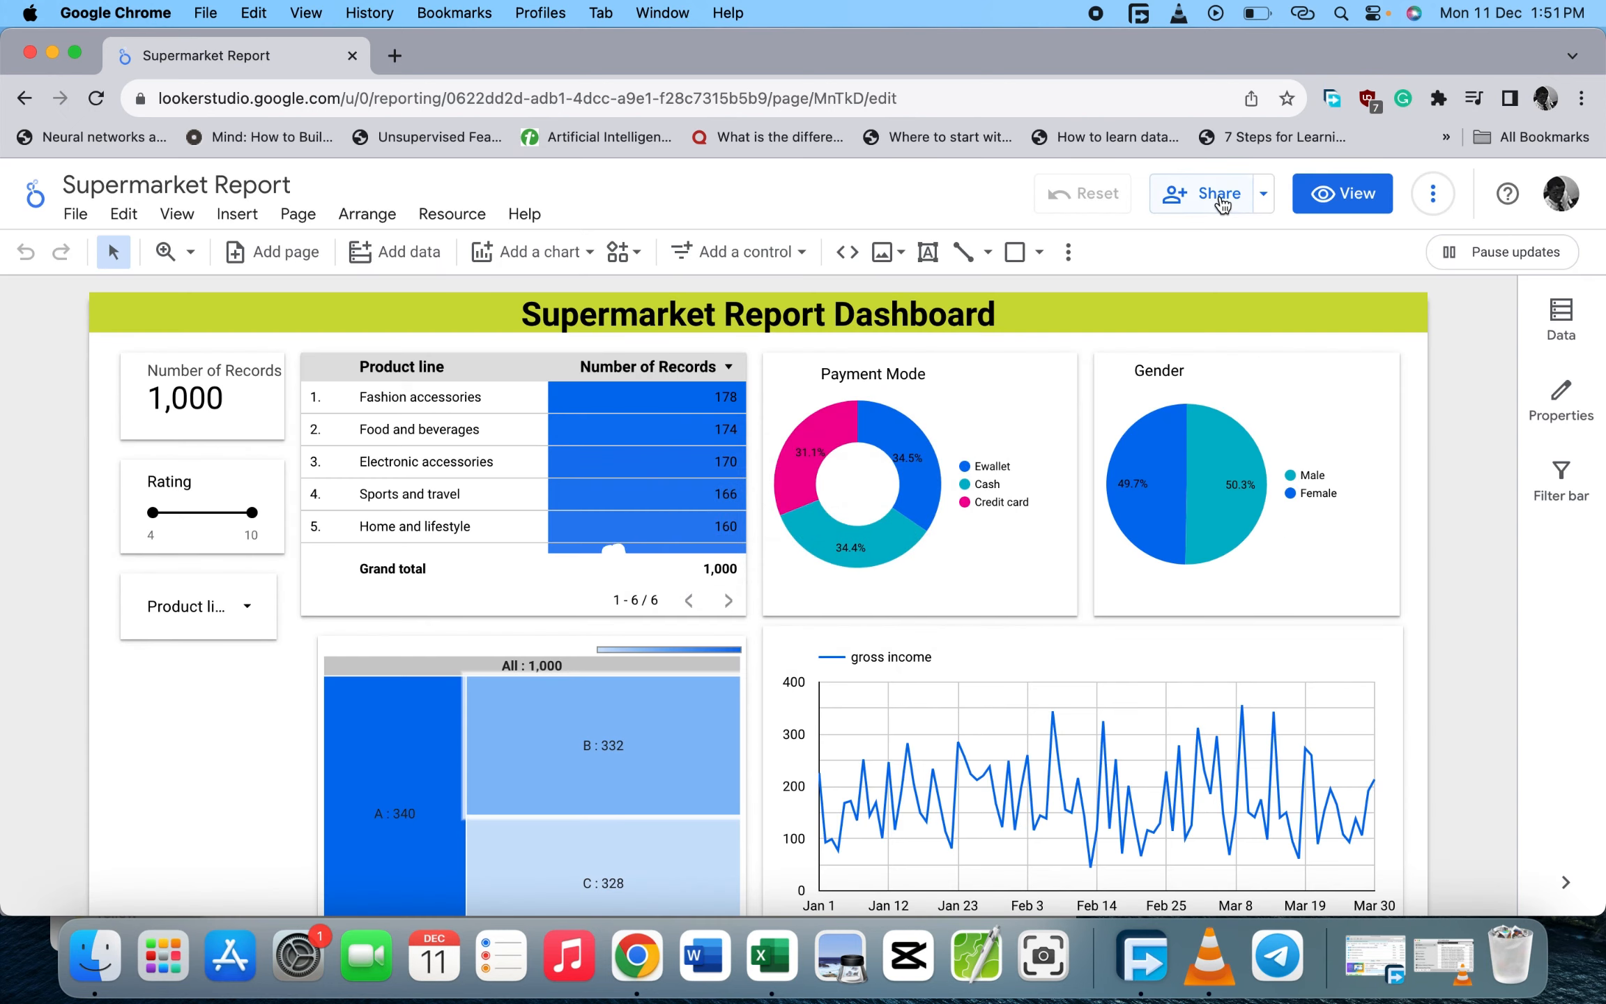
pyautogui.click(1210, 194)
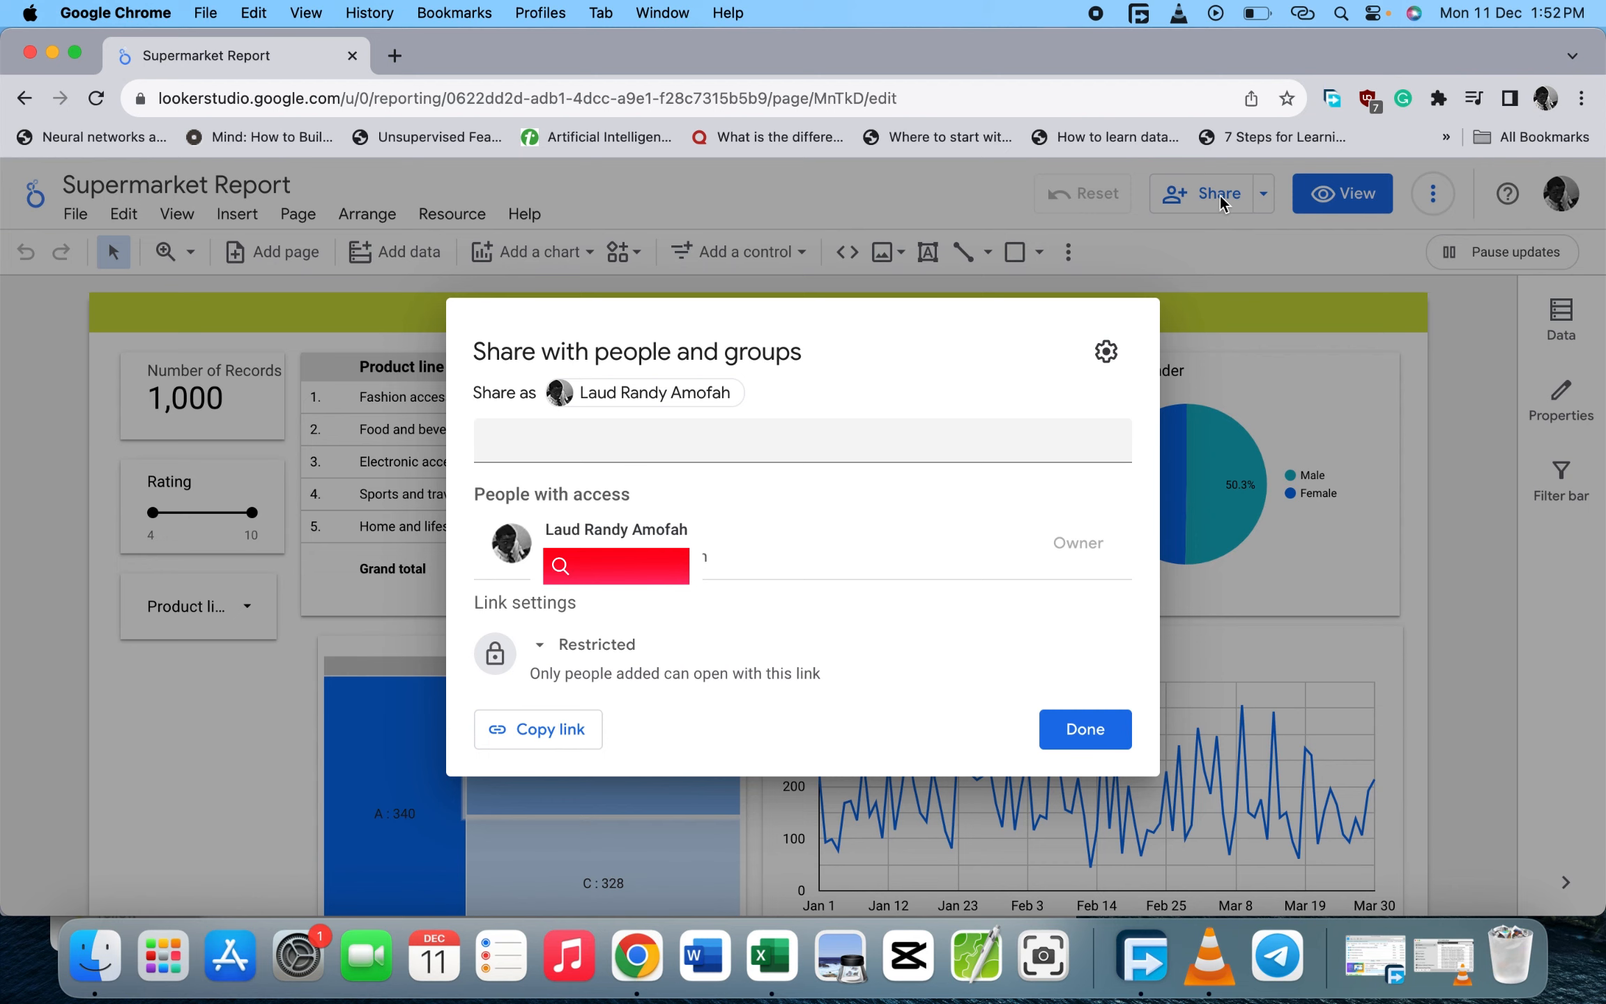
pyautogui.moveTo(608, 591)
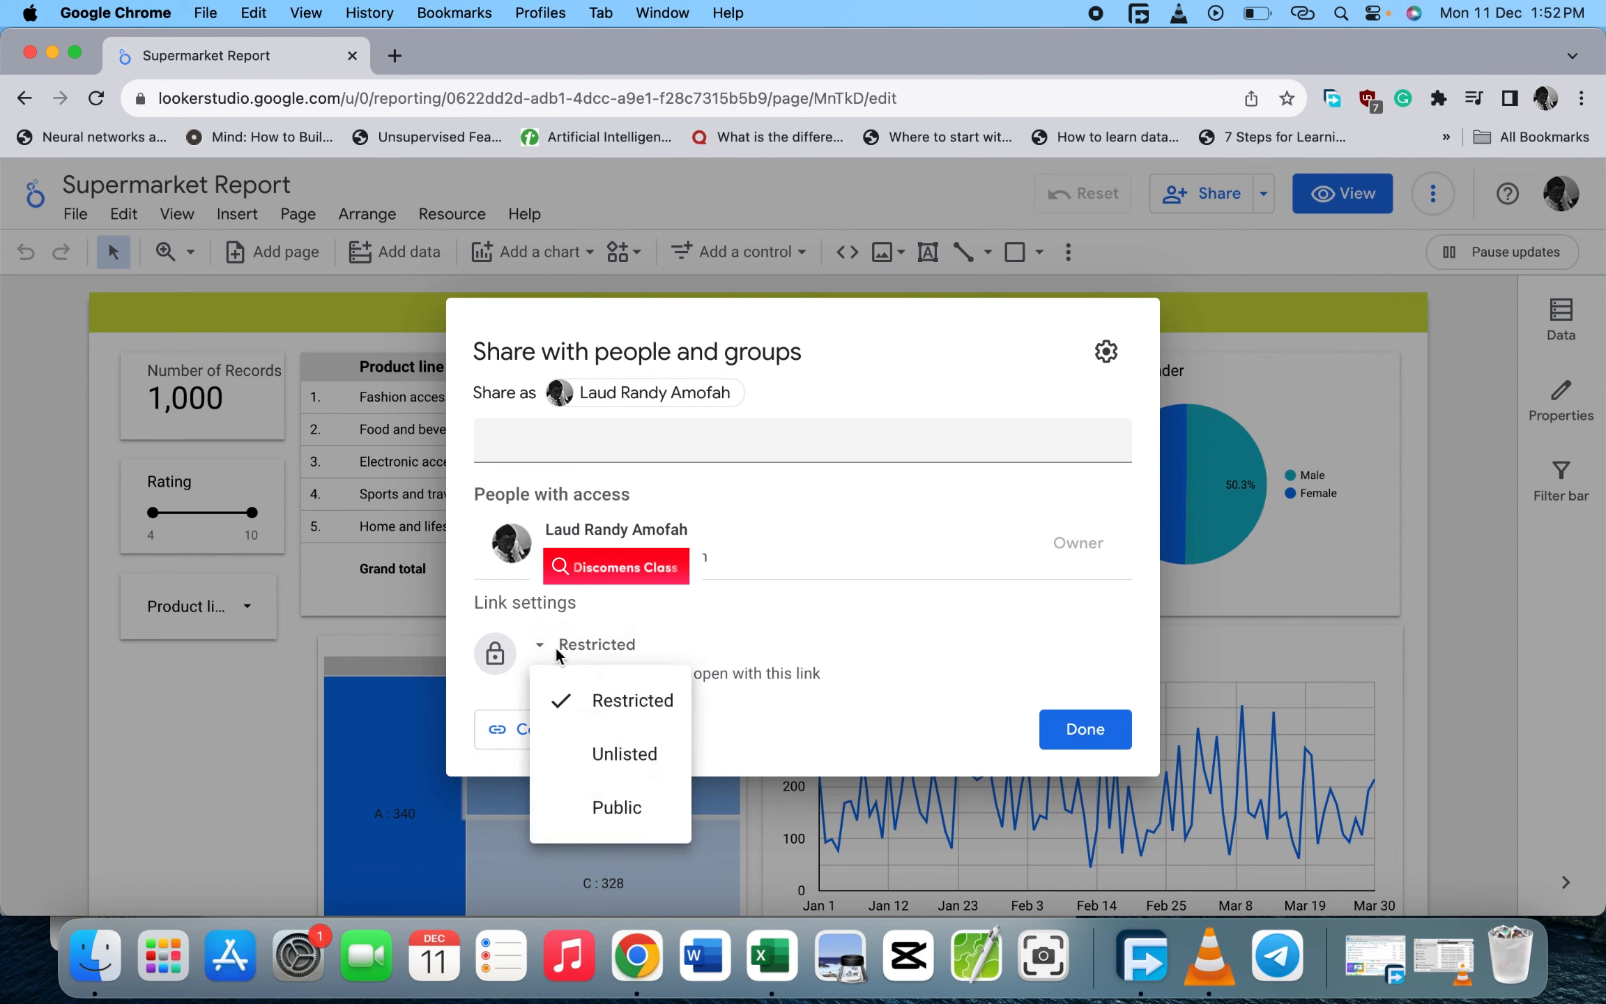
# Set link access to Public with Viewer permission, save the settings and copy the link.
pyautogui.click(616, 807)
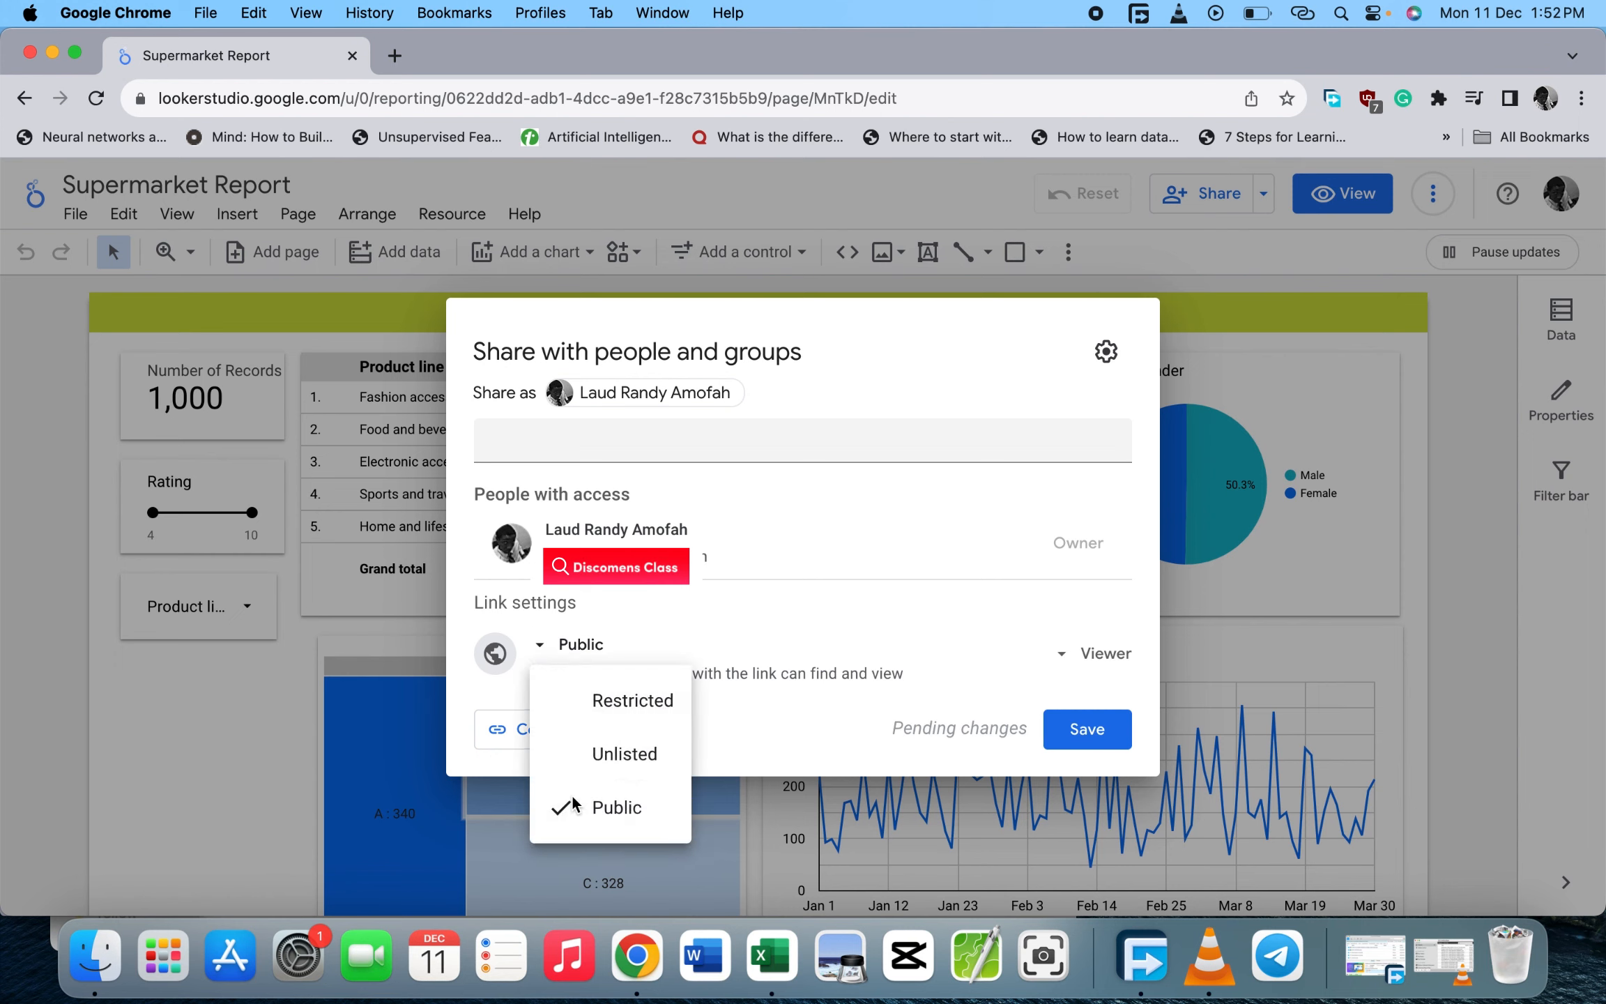
pyautogui.click(616, 807)
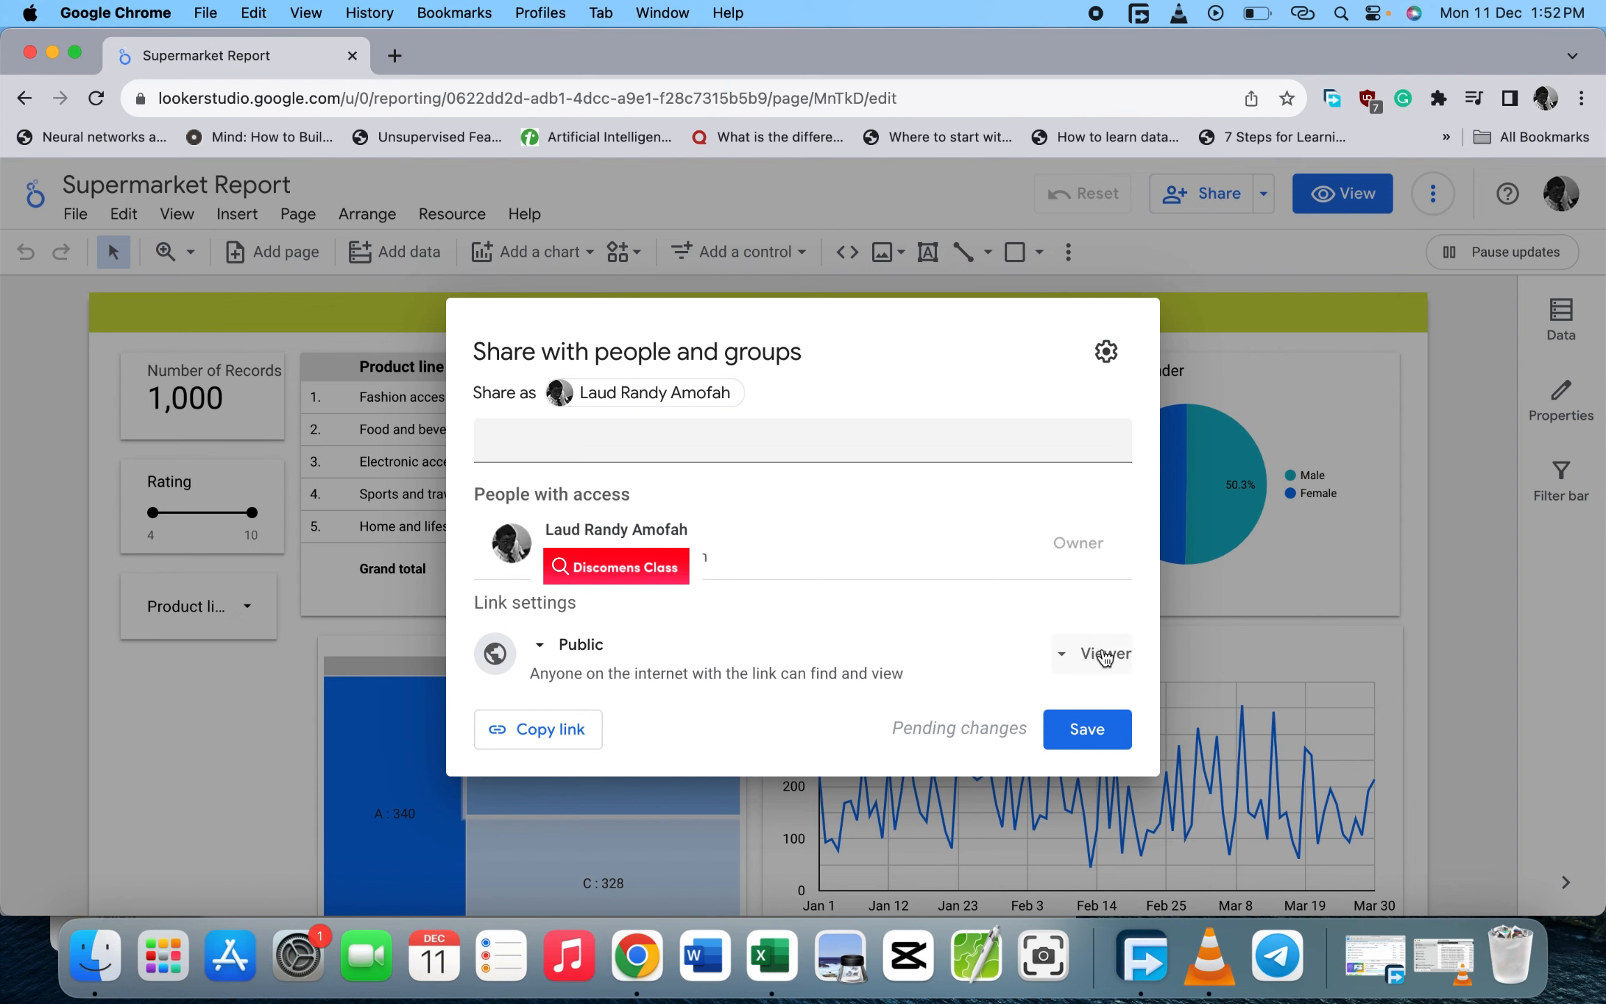
pyautogui.click(1102, 653)
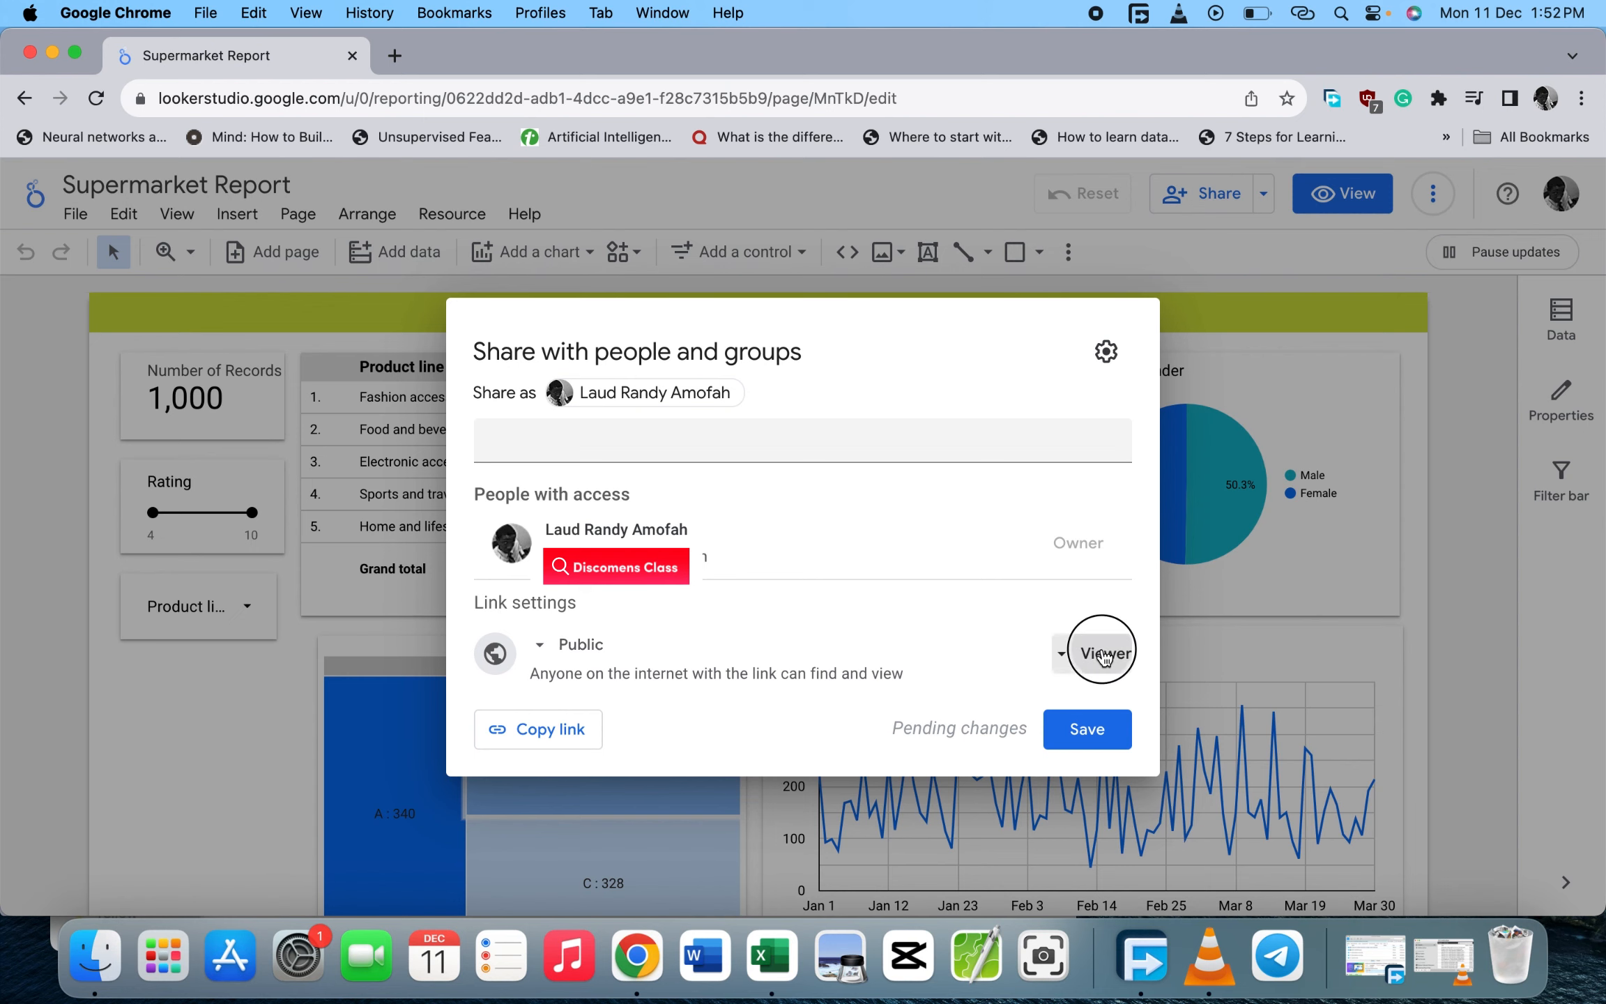
pyautogui.click(1102, 652)
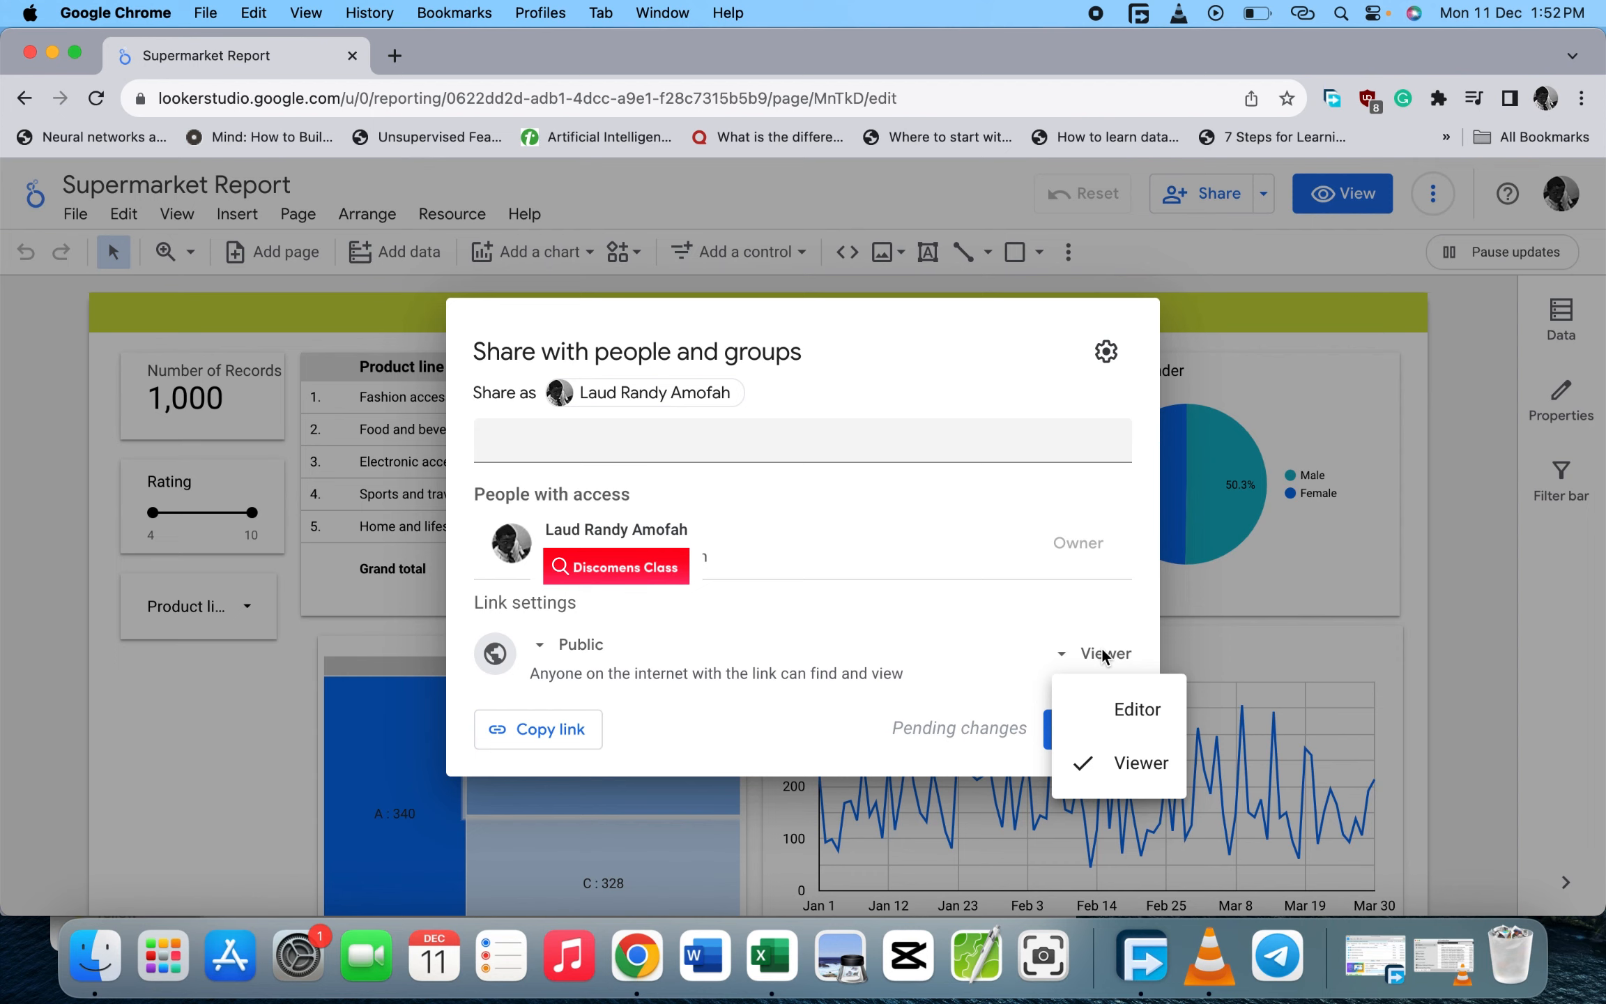
pyautogui.moveTo(1111, 772)
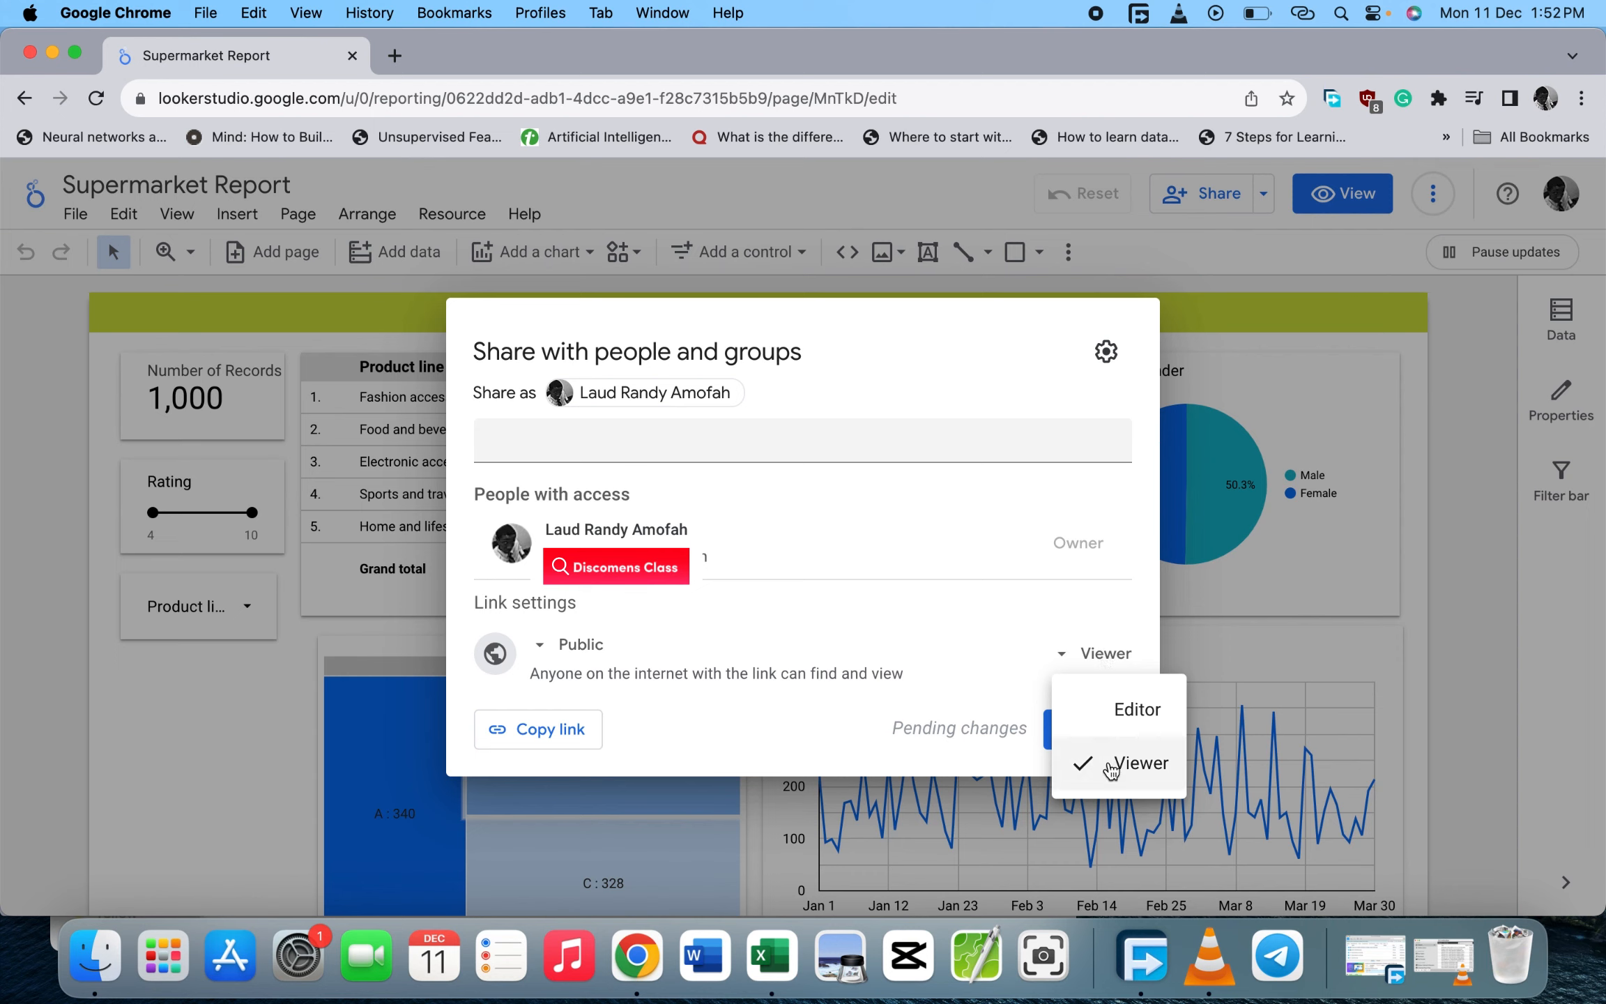
pyautogui.click(1139, 764)
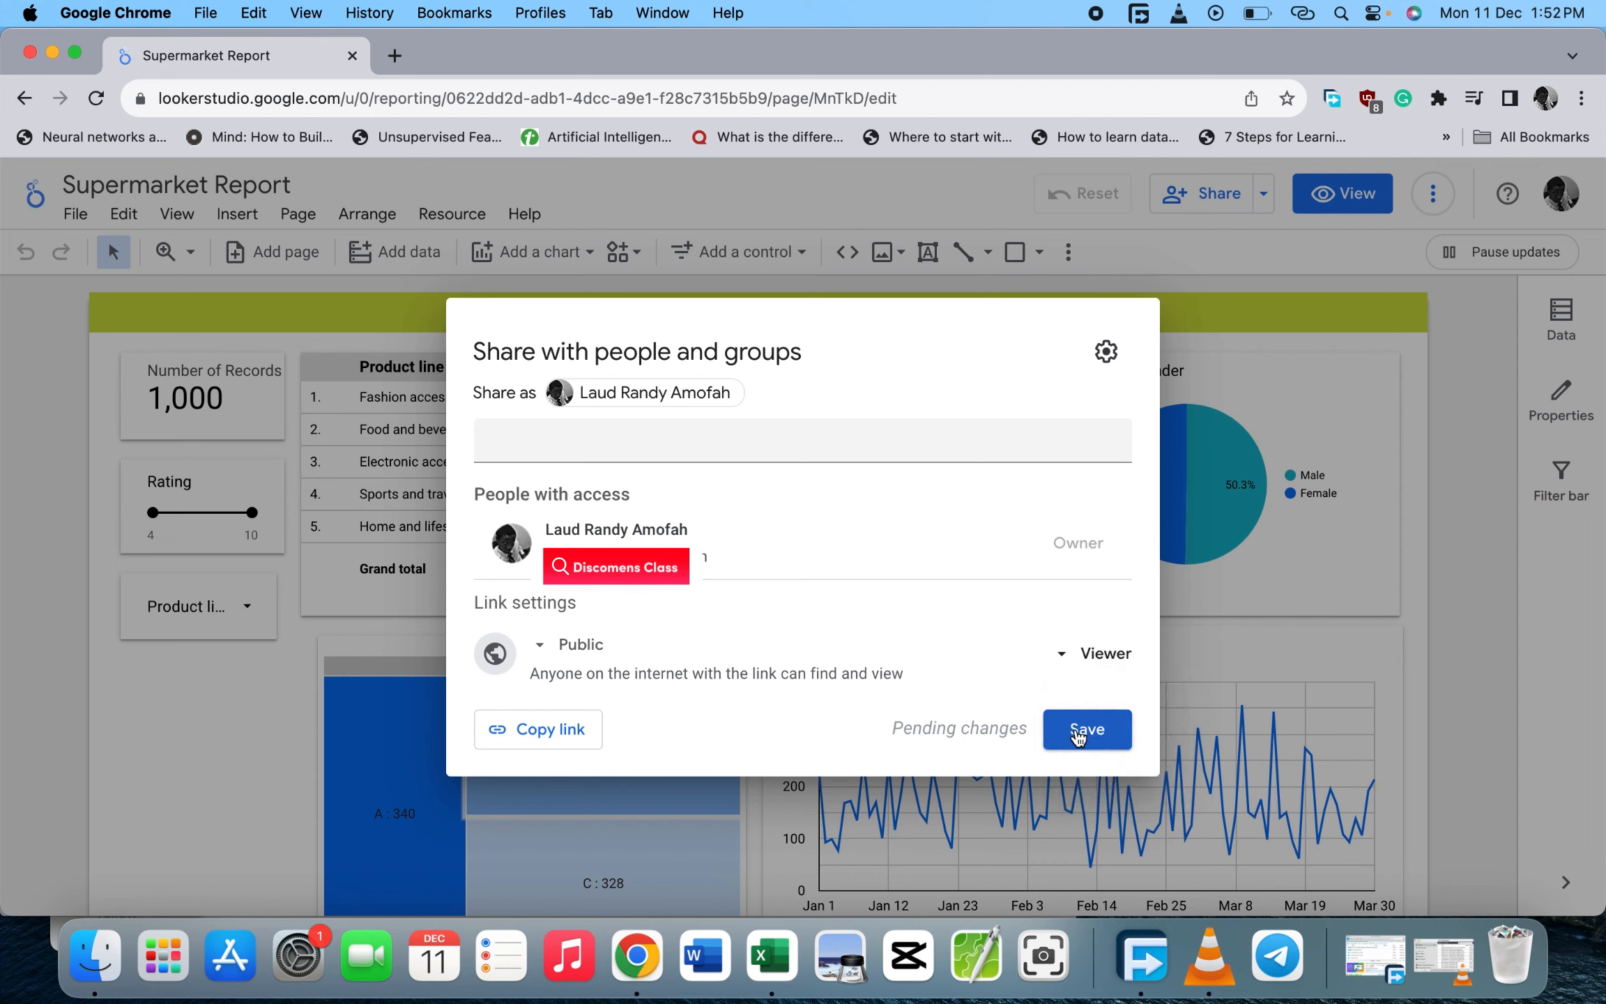
pyautogui.click(537, 729)
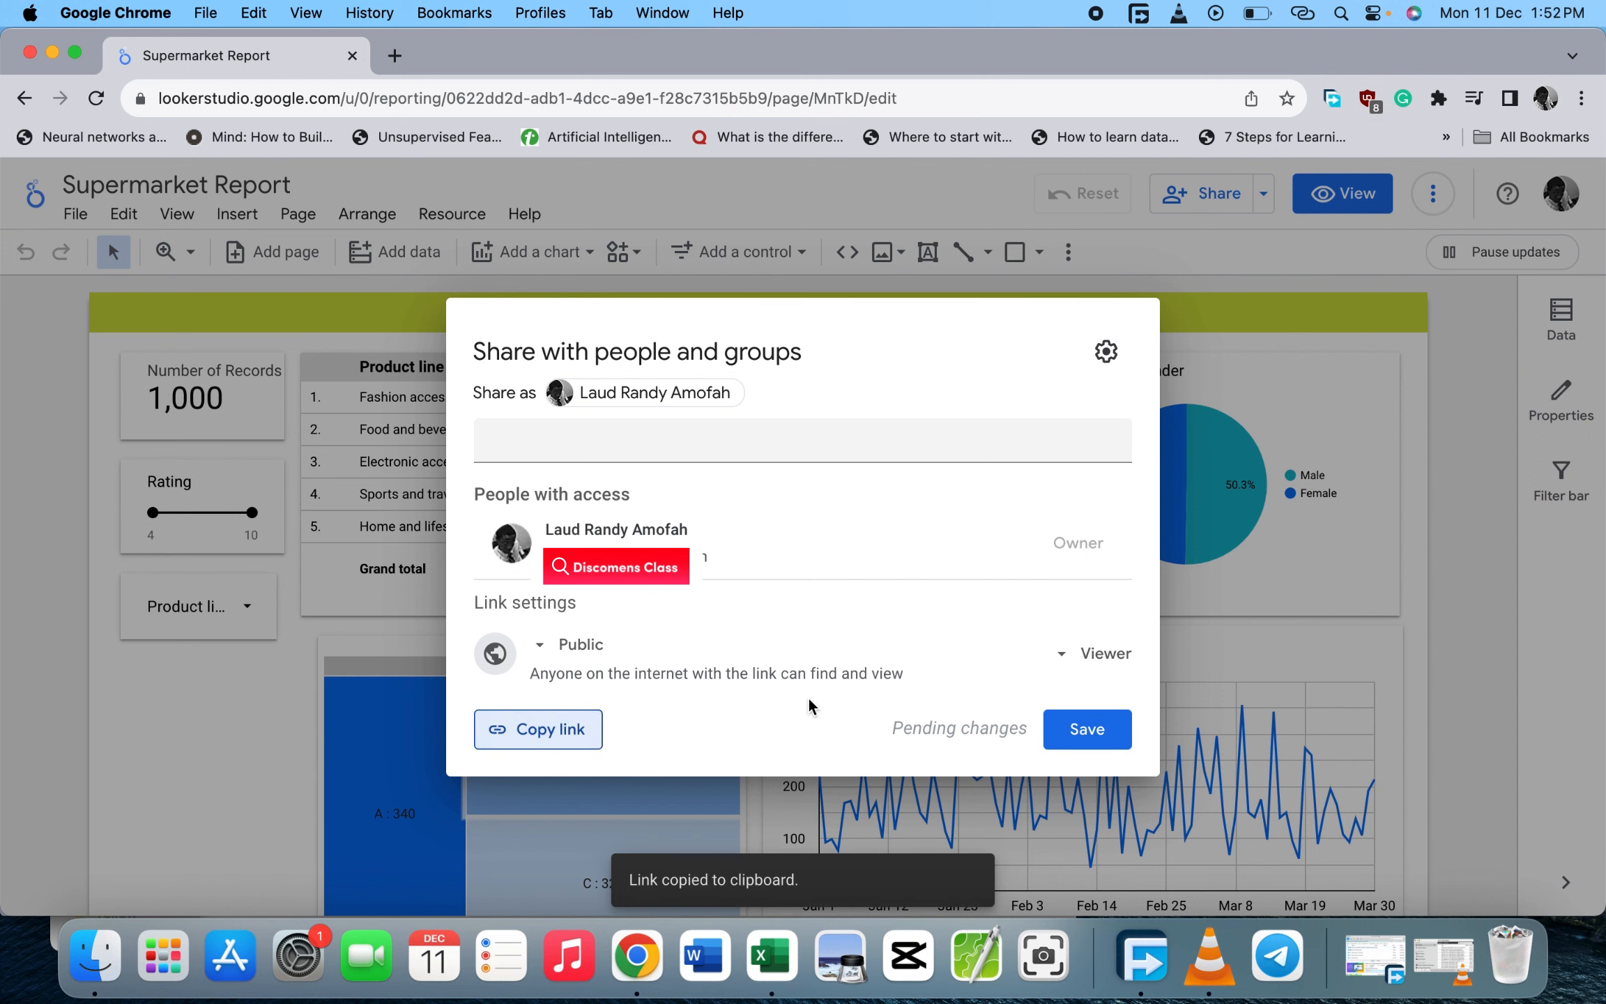
pyautogui.click(1087, 729)
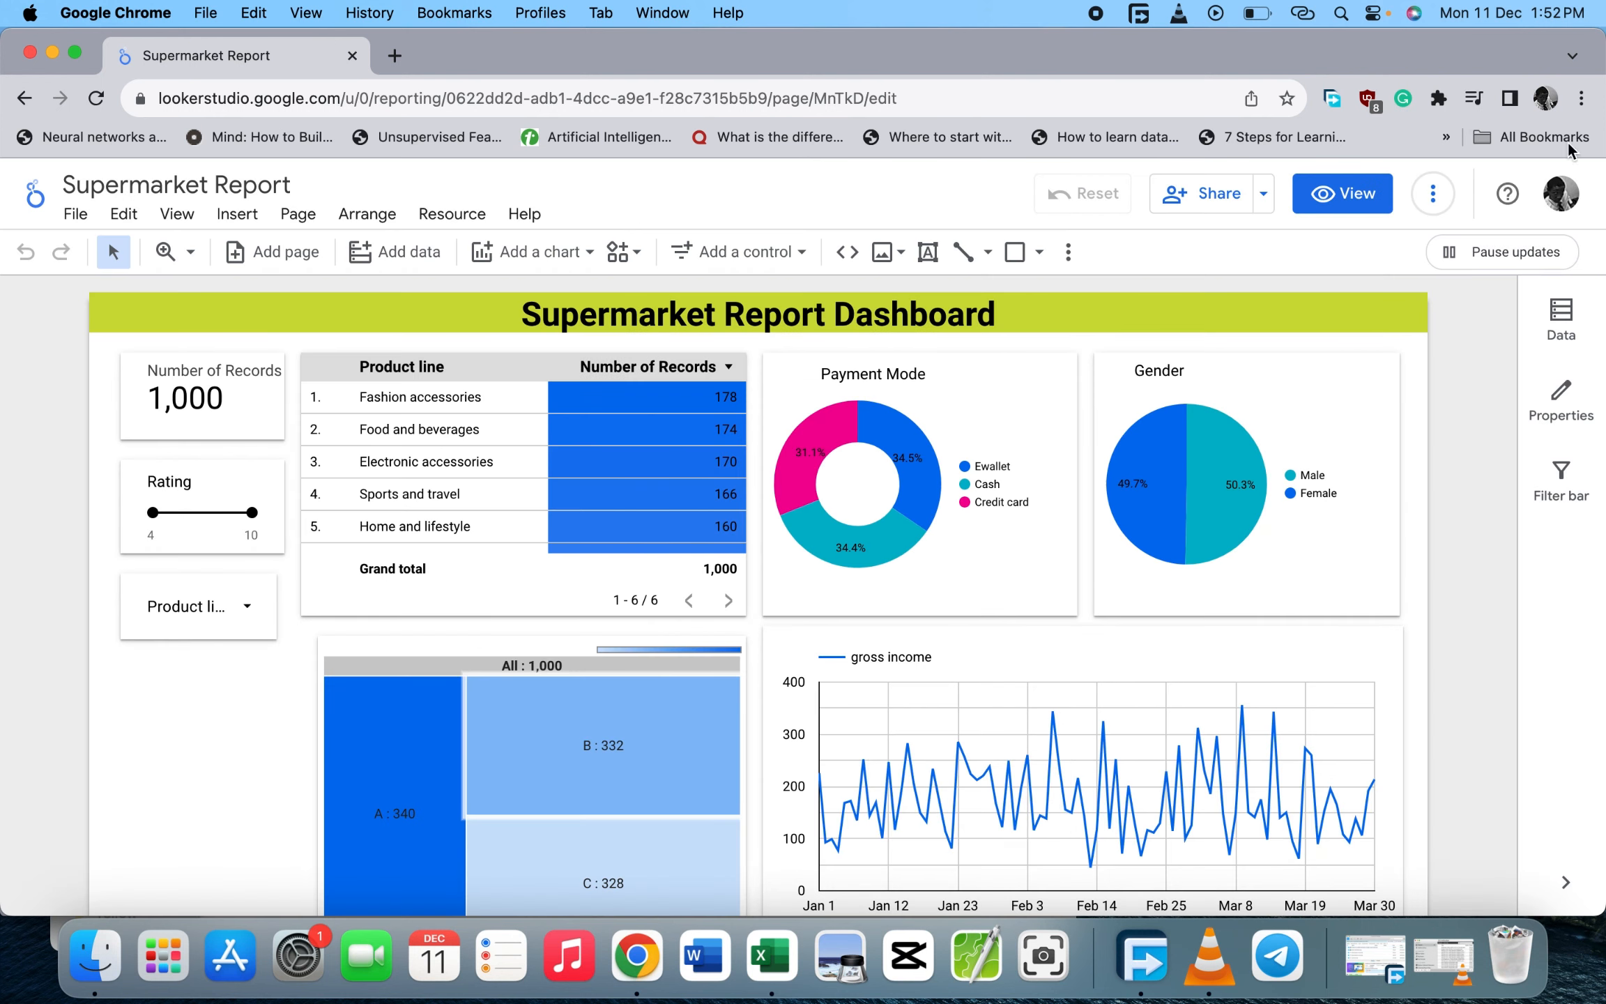
# Start a new incognito window to load the copied report URL as a public viewer.
pyautogui.click(1579, 98)
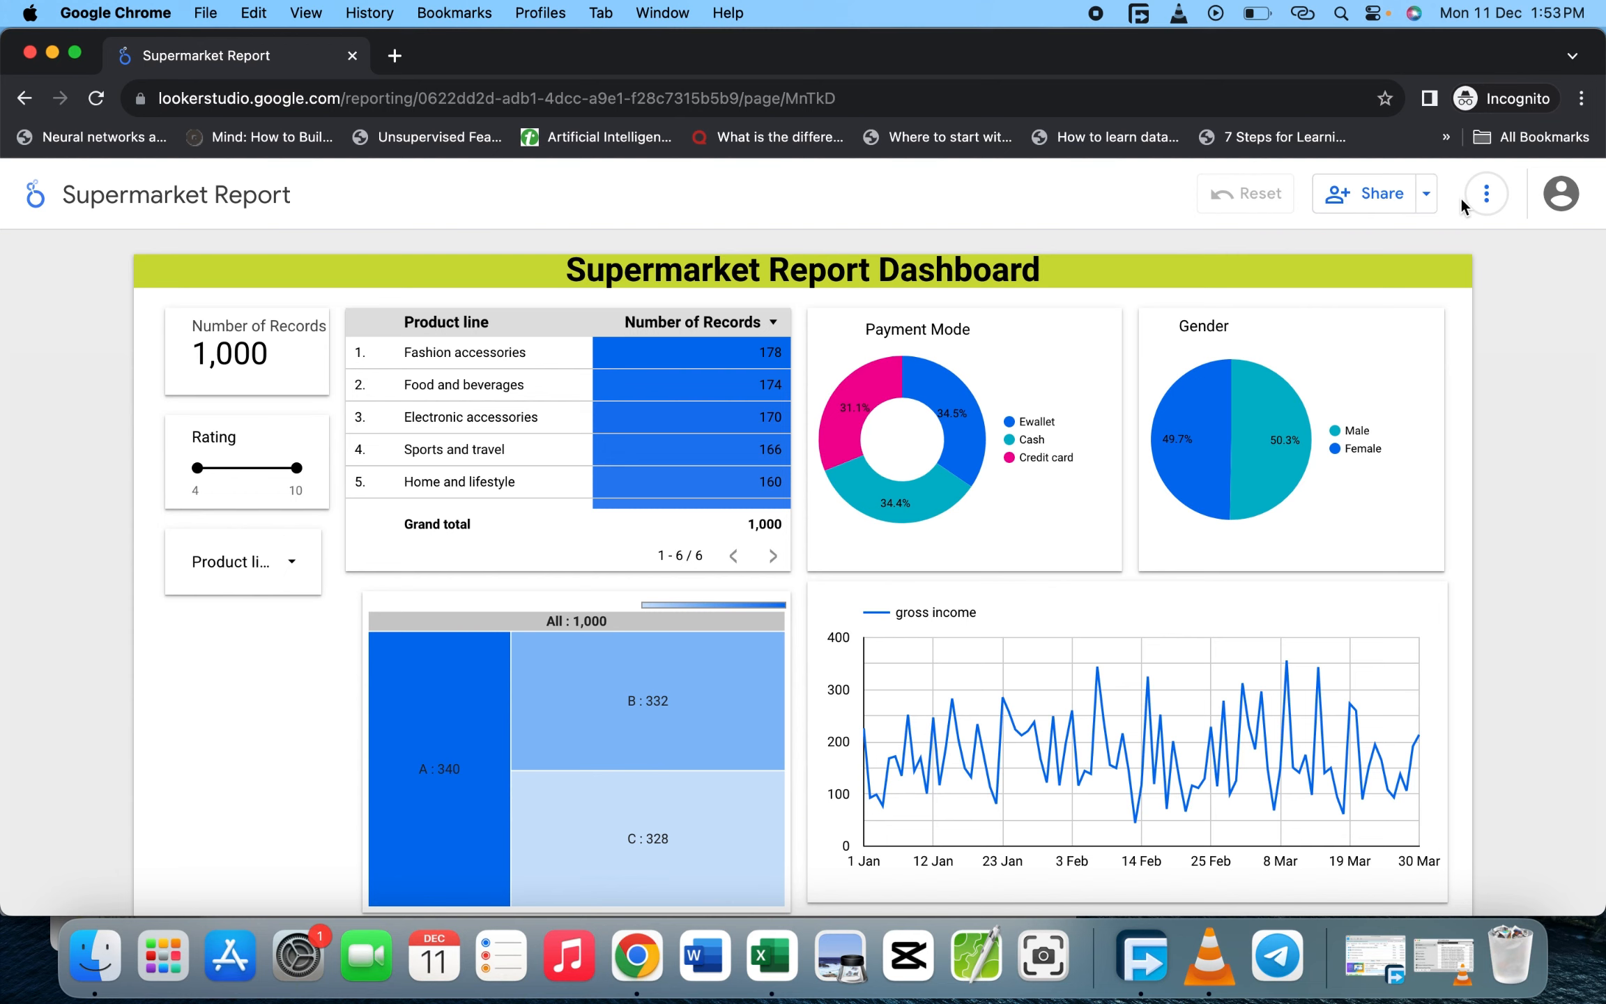
# Filter the public dashboard by the Food and beverages row in the Product line table.
pyautogui.scroll(-3)
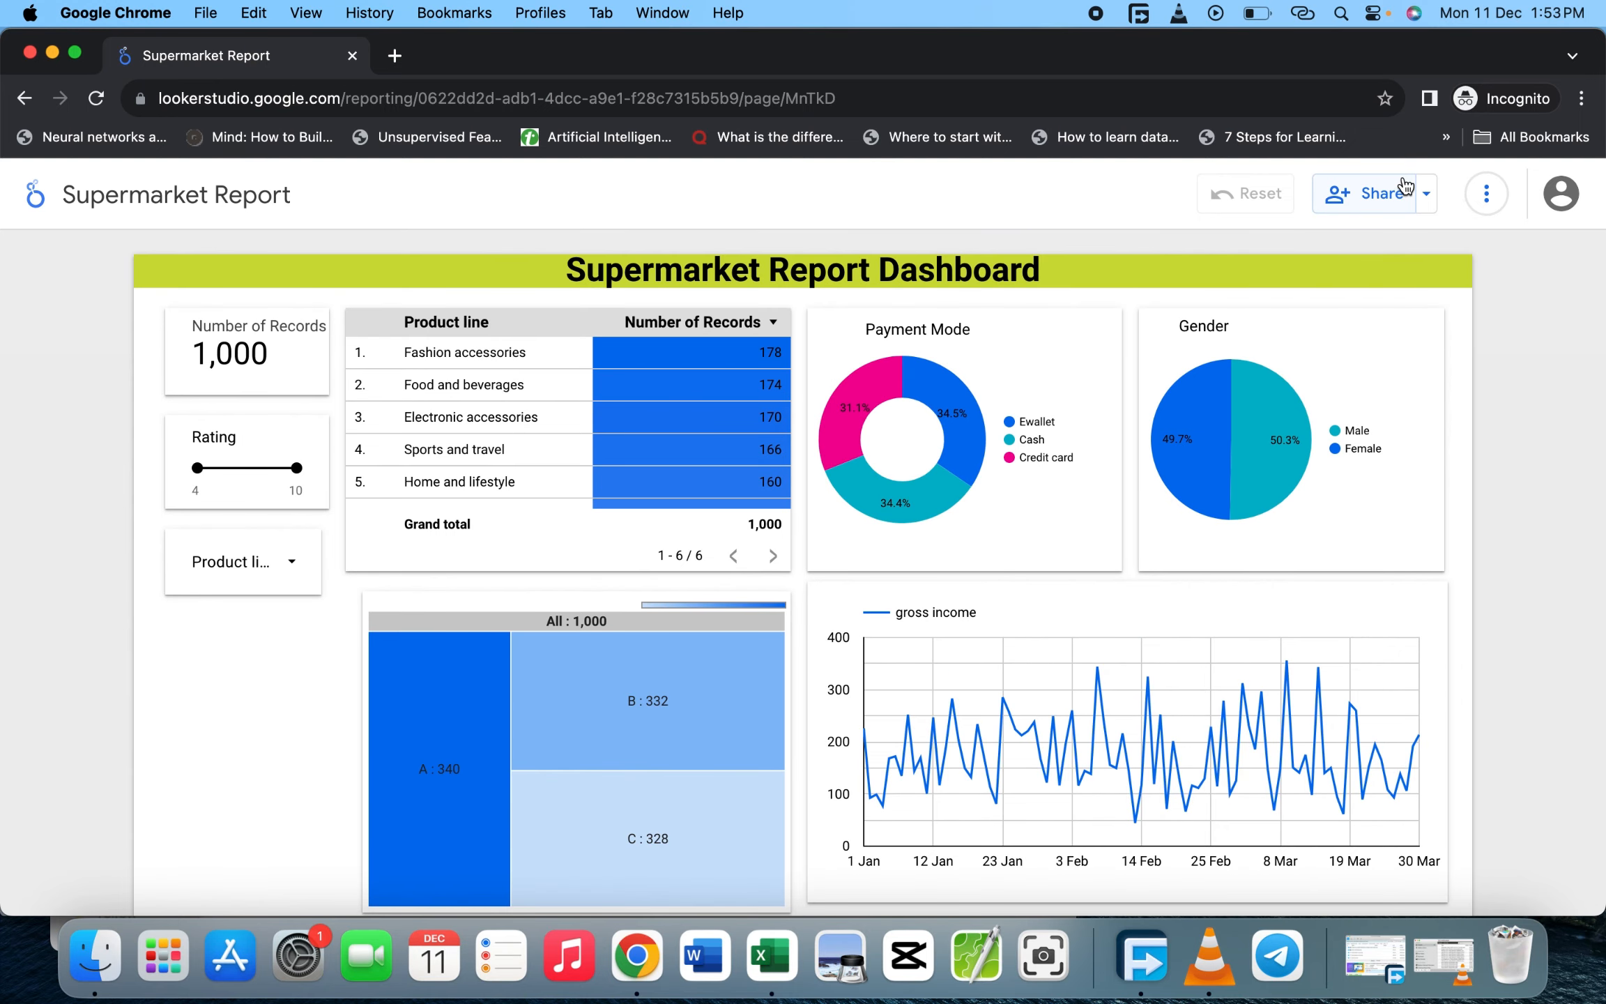
pyautogui.moveTo(1305, 391)
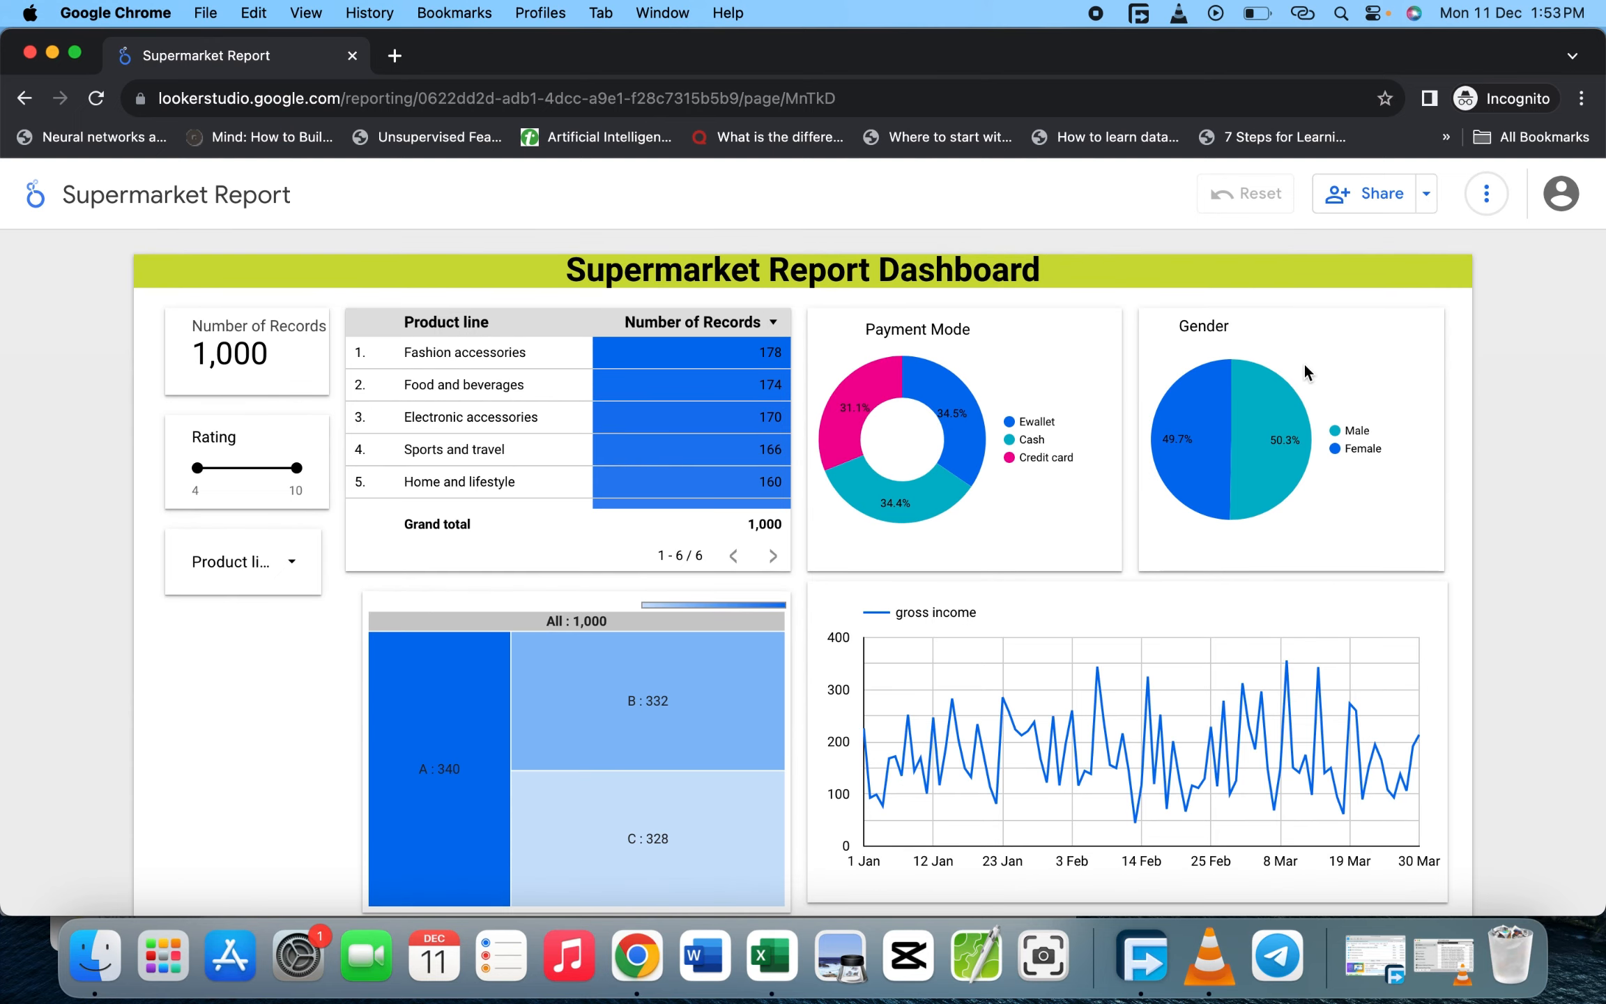
pyautogui.scroll(-3)
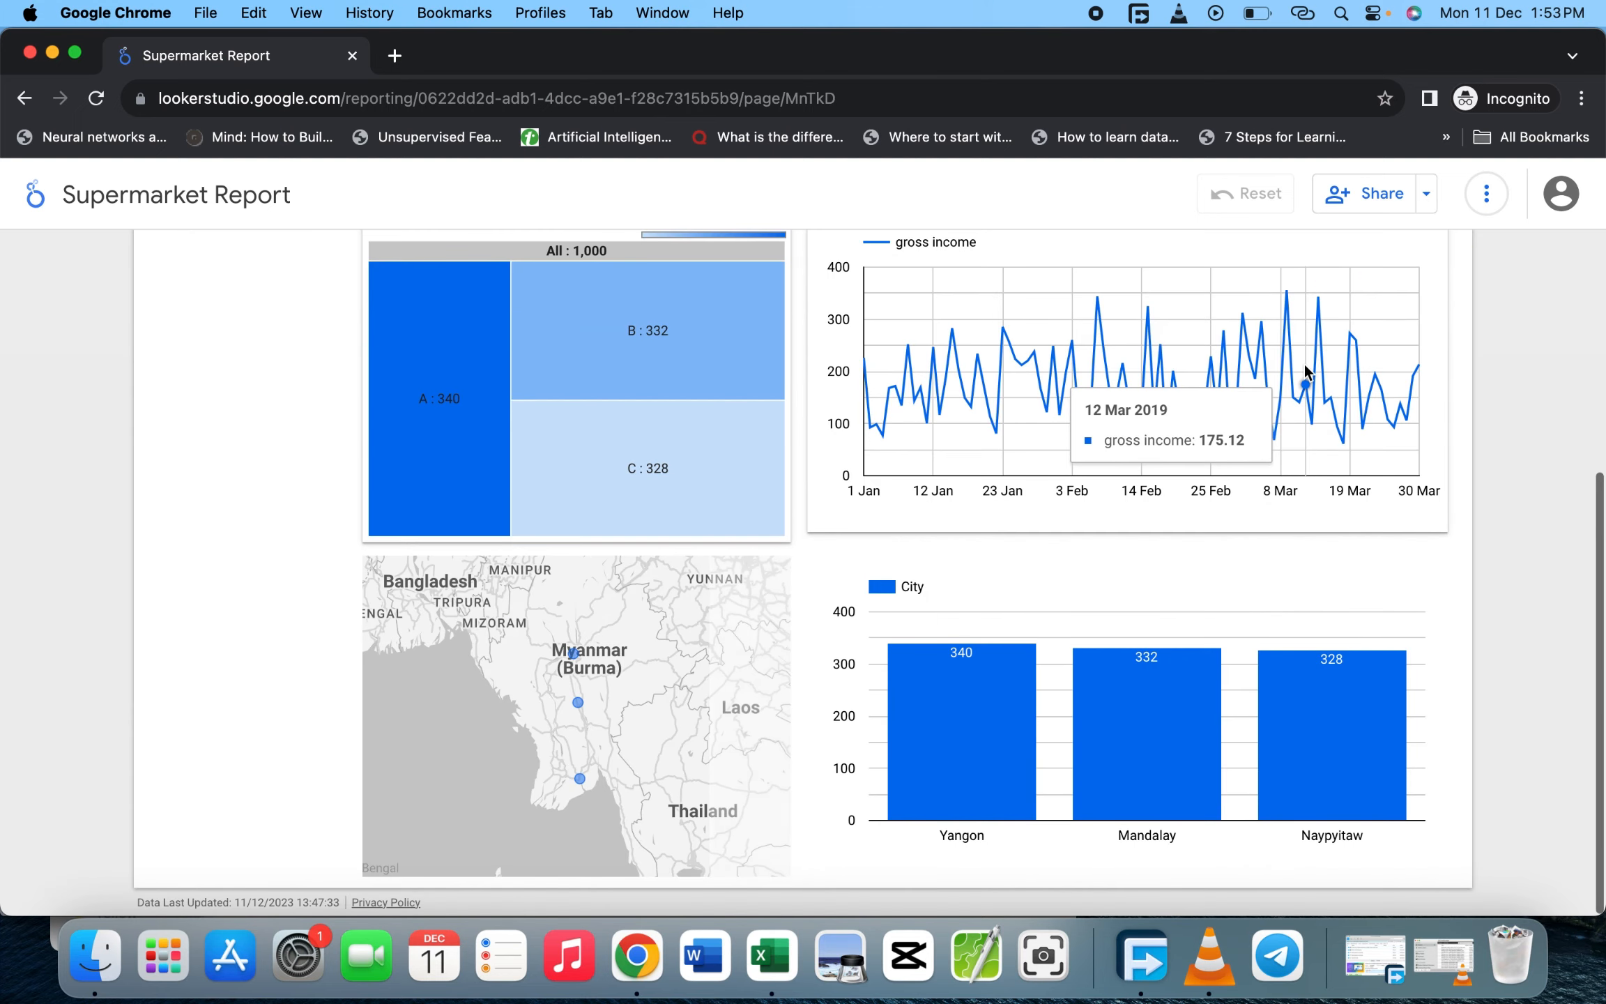
pyautogui.moveTo(577, 712)
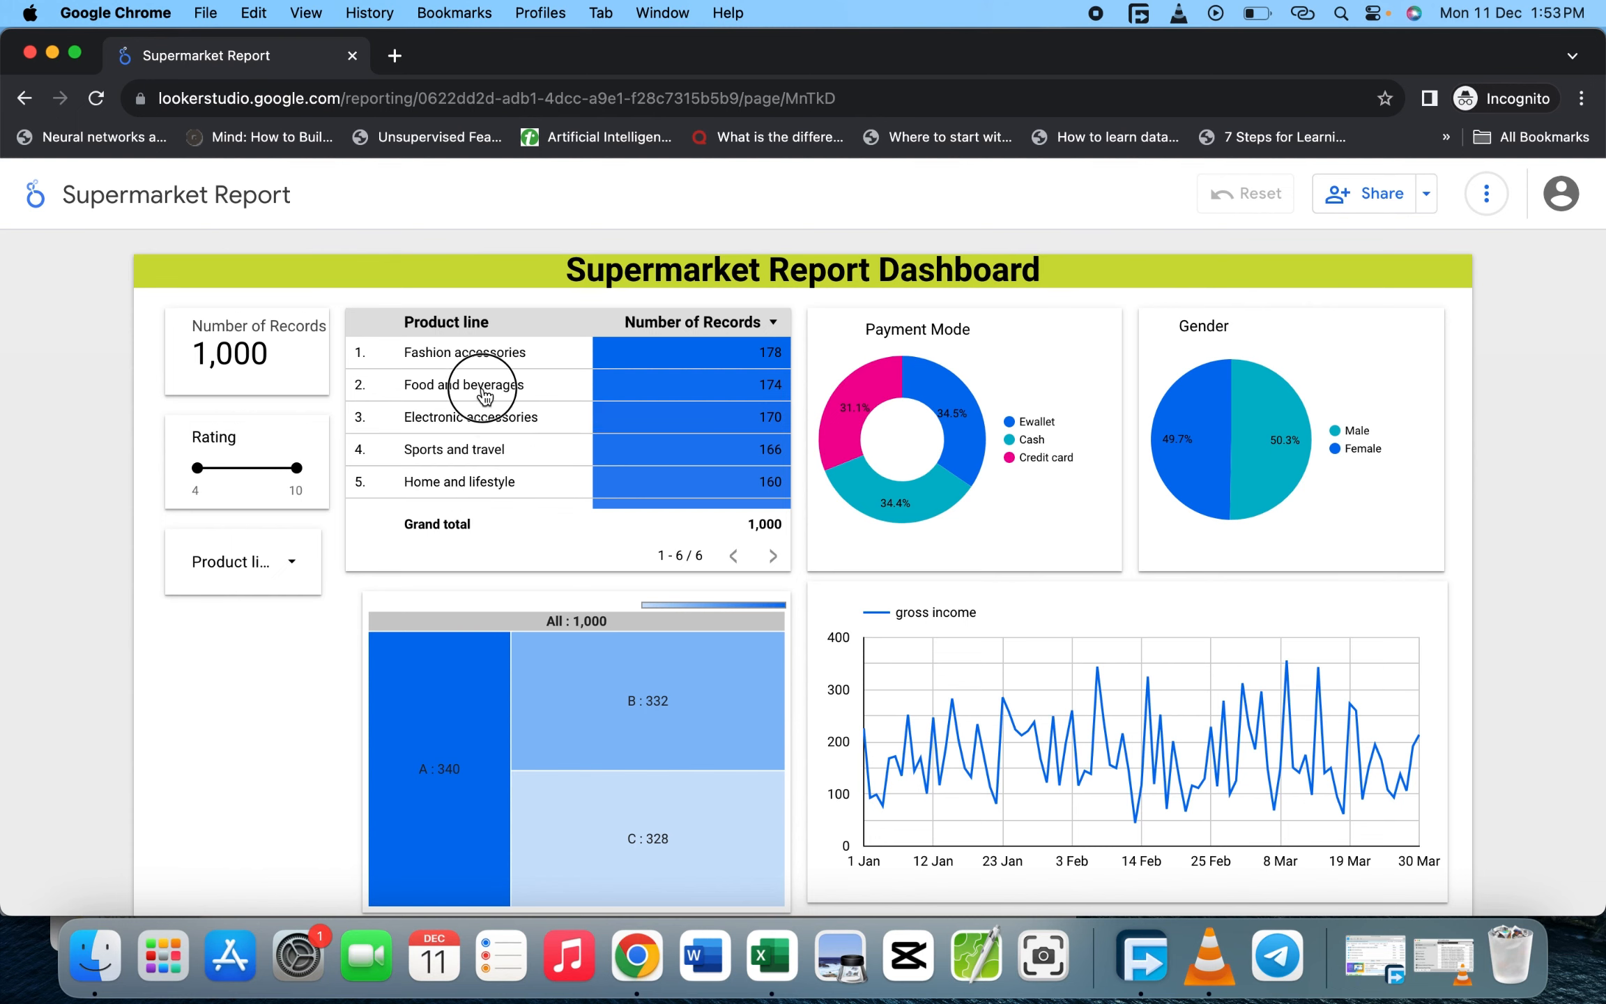
pyautogui.click(484, 385)
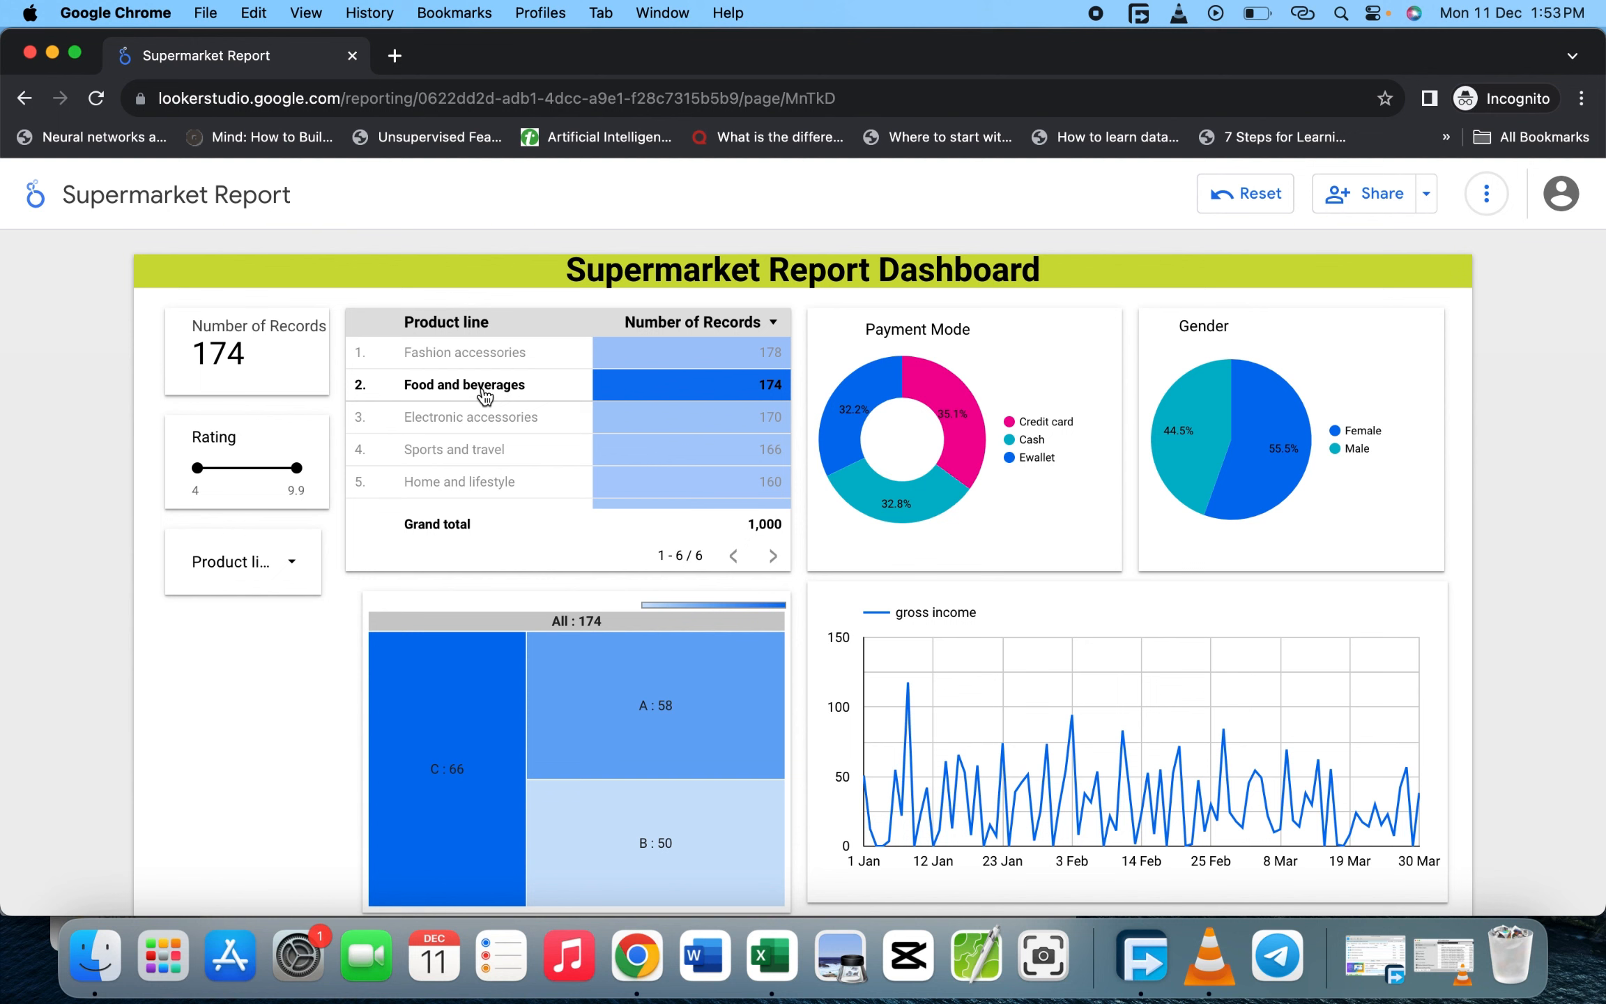
pyautogui.scroll(-3)
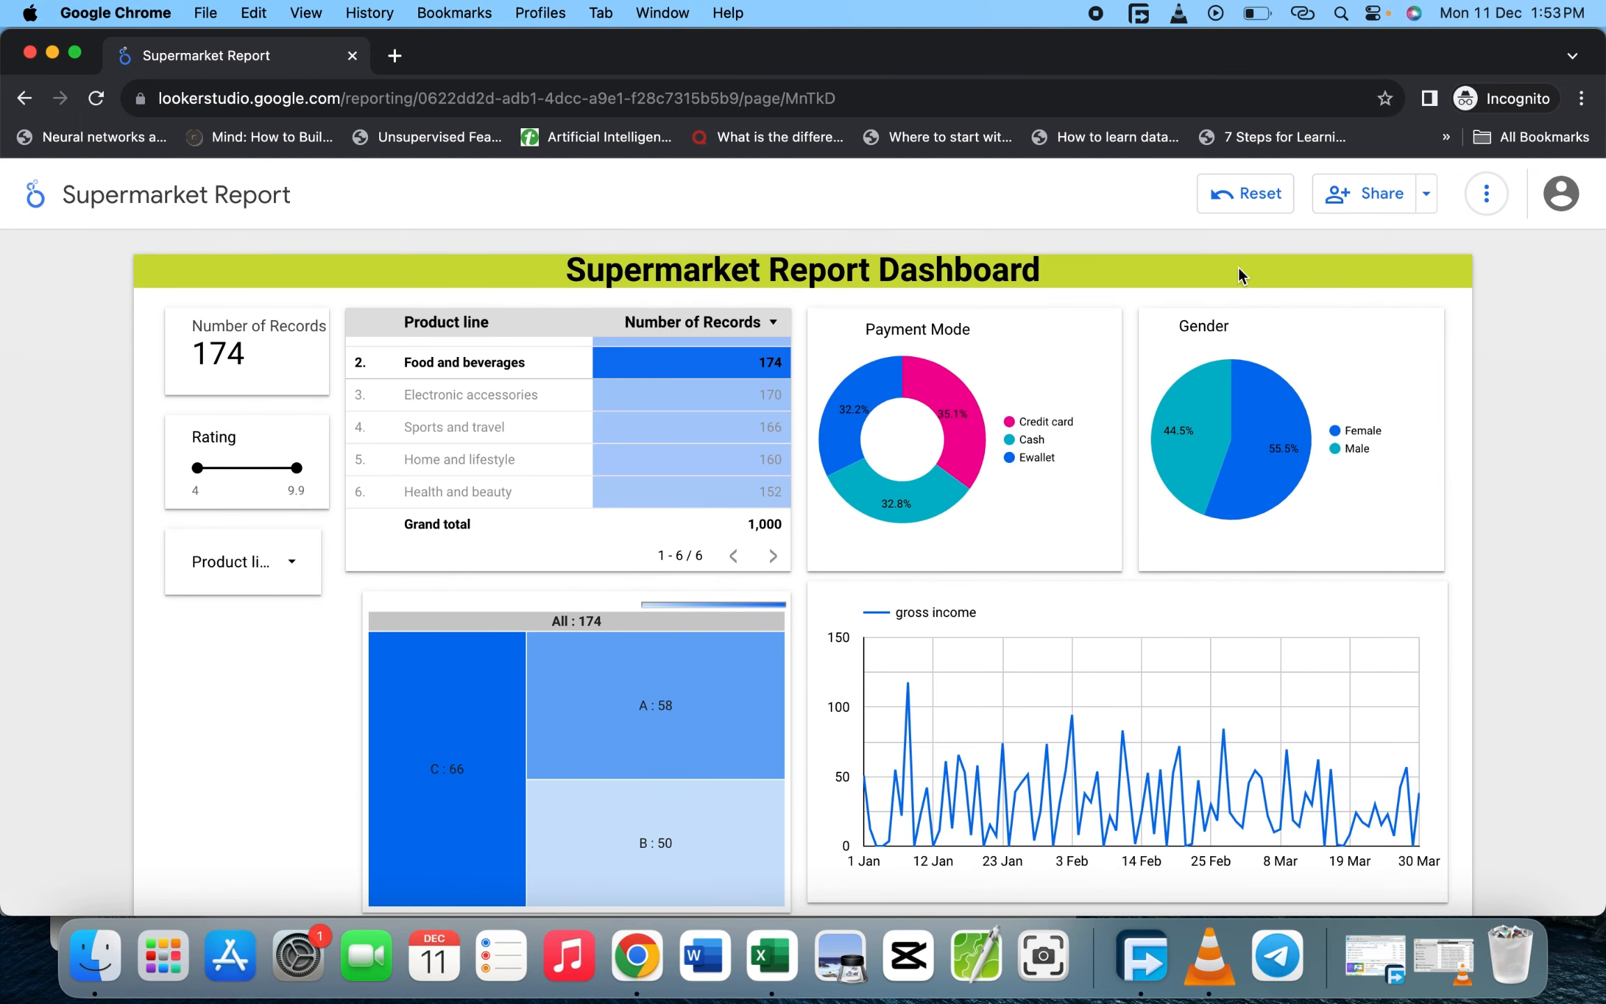
# Reset the filter to all 1,000 records and close the incognito window.
pyautogui.click(1245, 192)
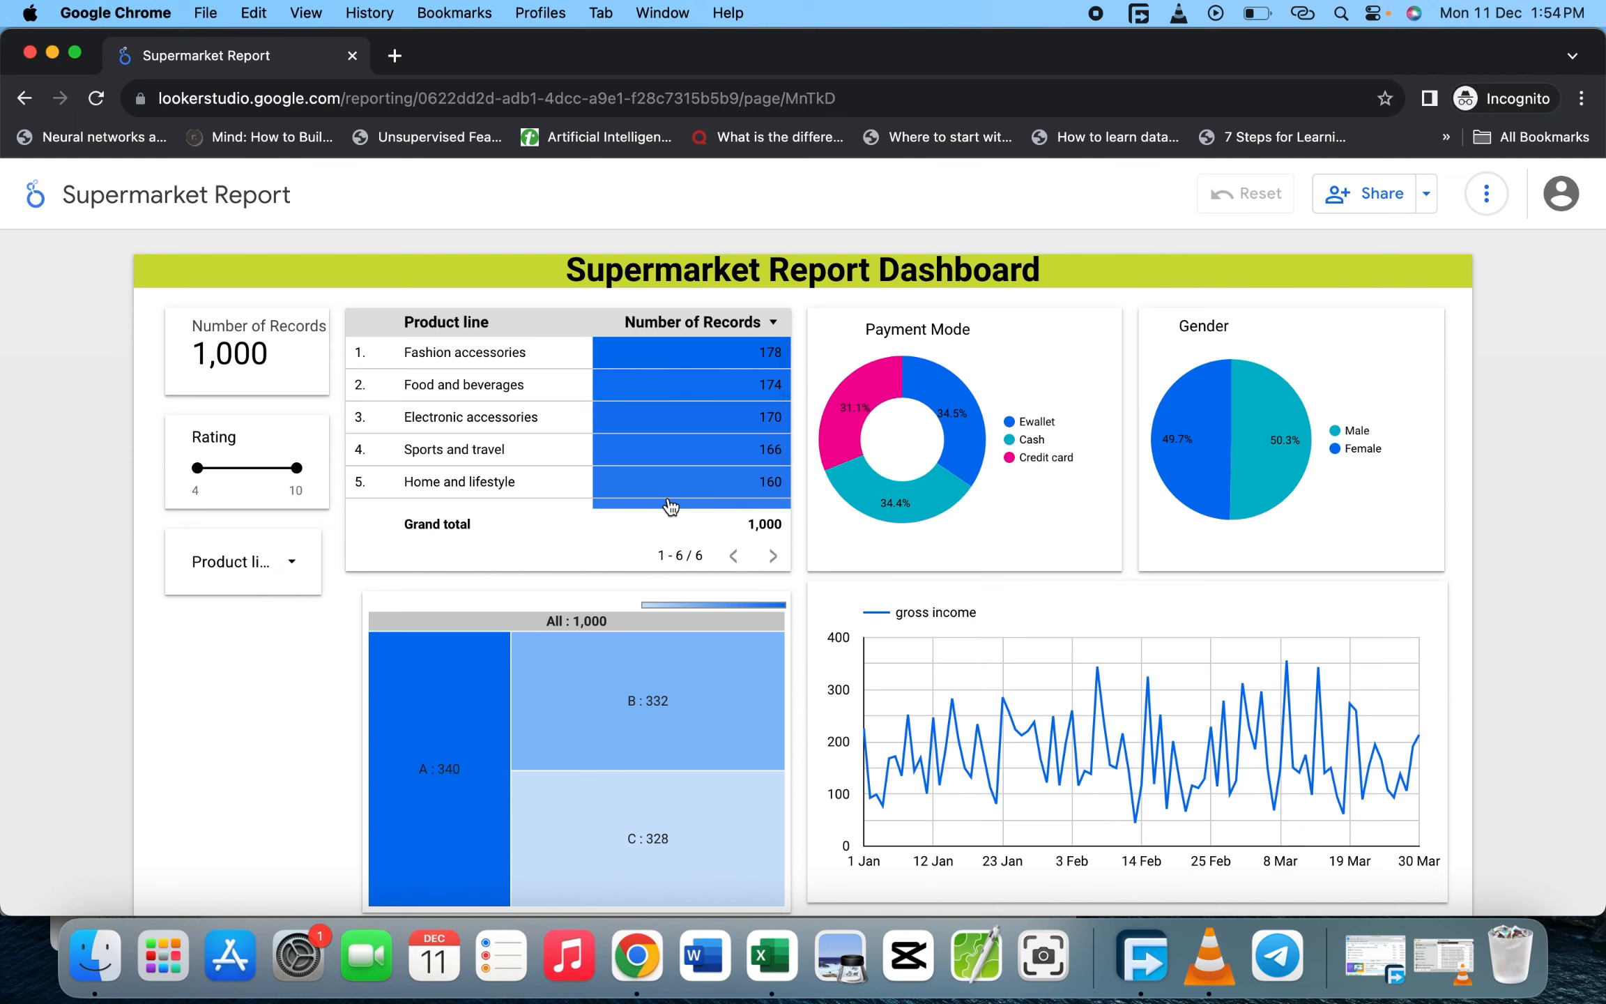
pyautogui.press('mission_control')
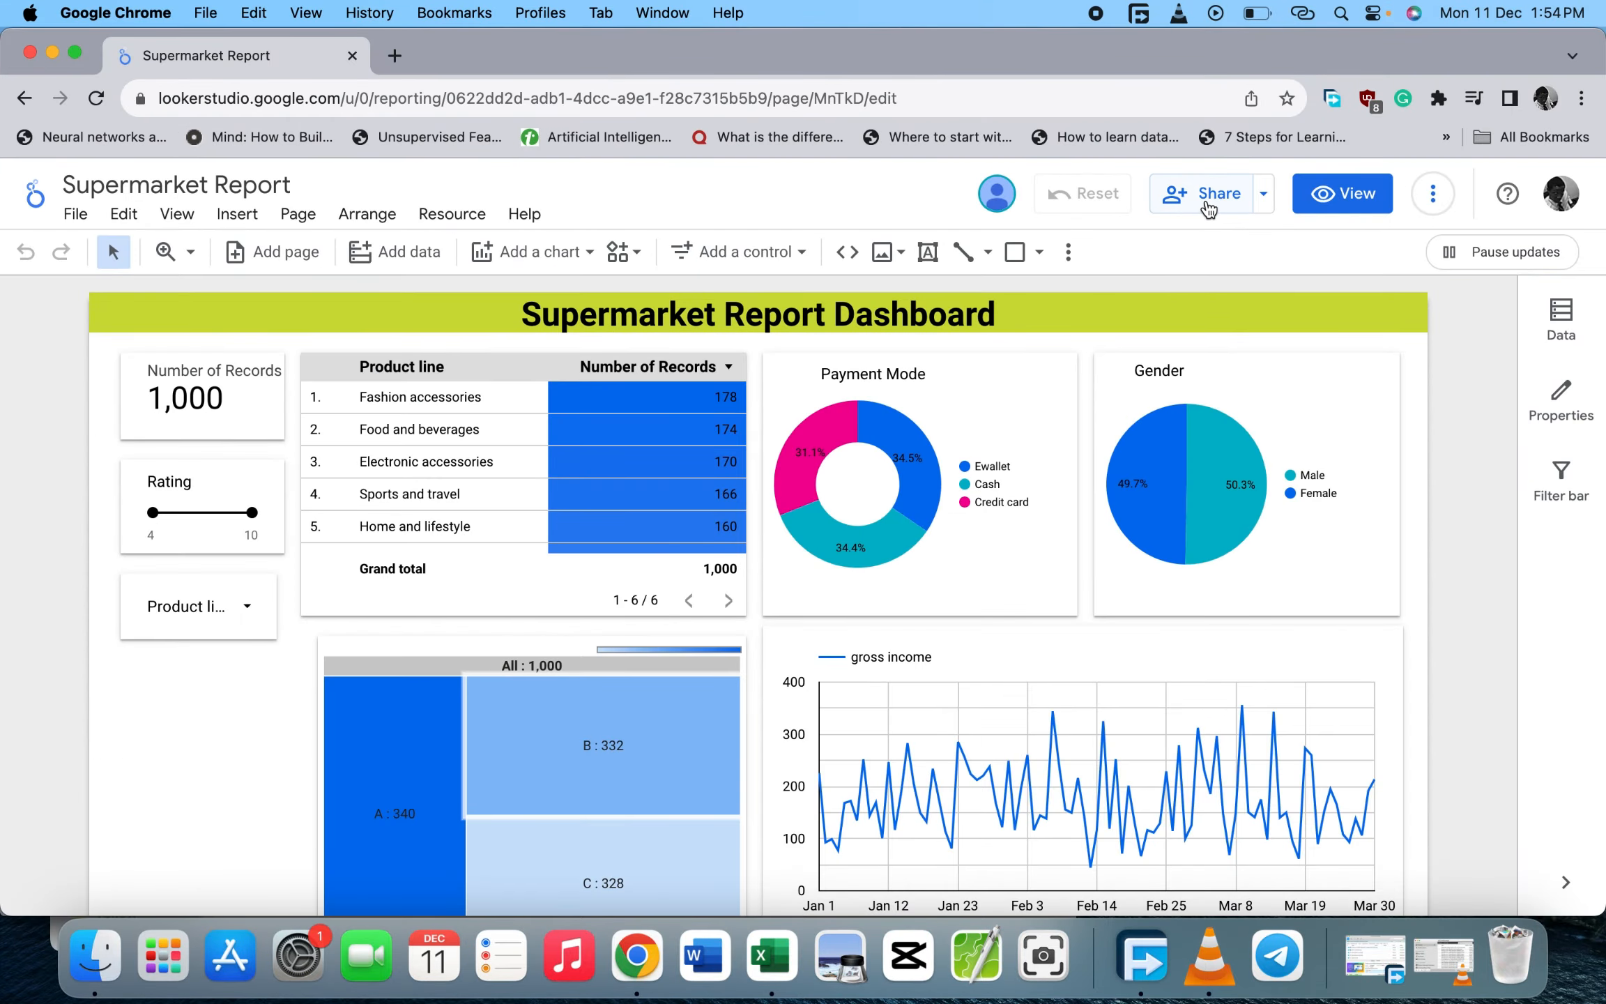
pyautogui.moveTo(1246, 194)
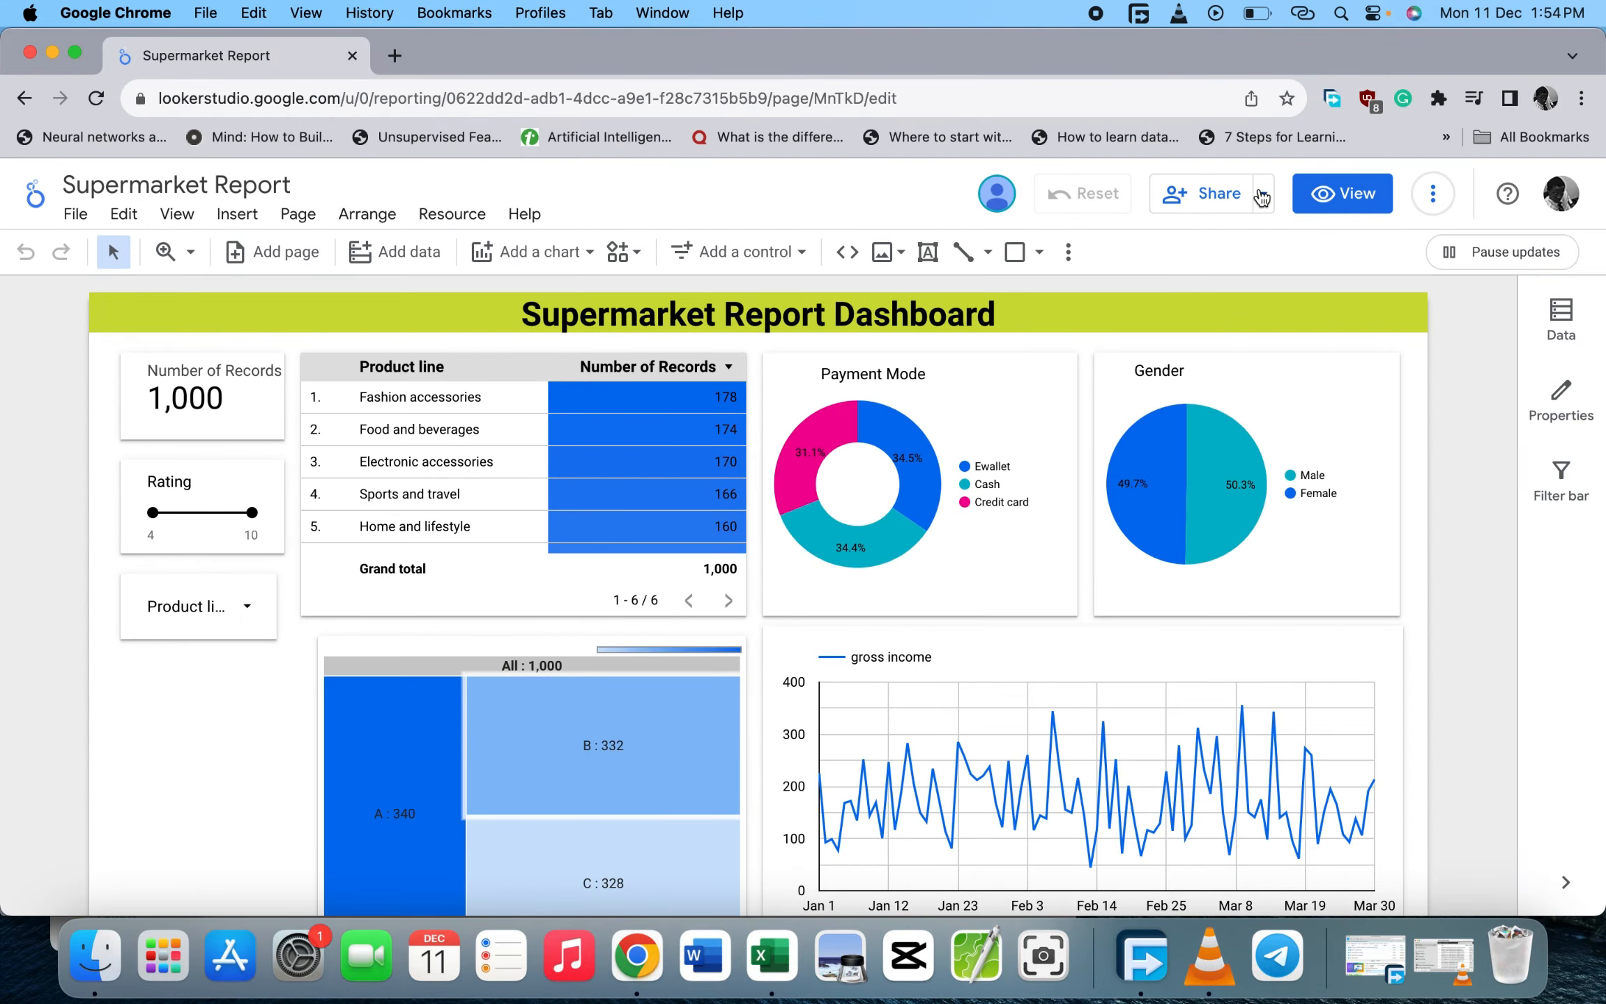
# Reopen Share with people and groups, confirming Public link access with Viewer rights.
pyautogui.click(1210, 192)
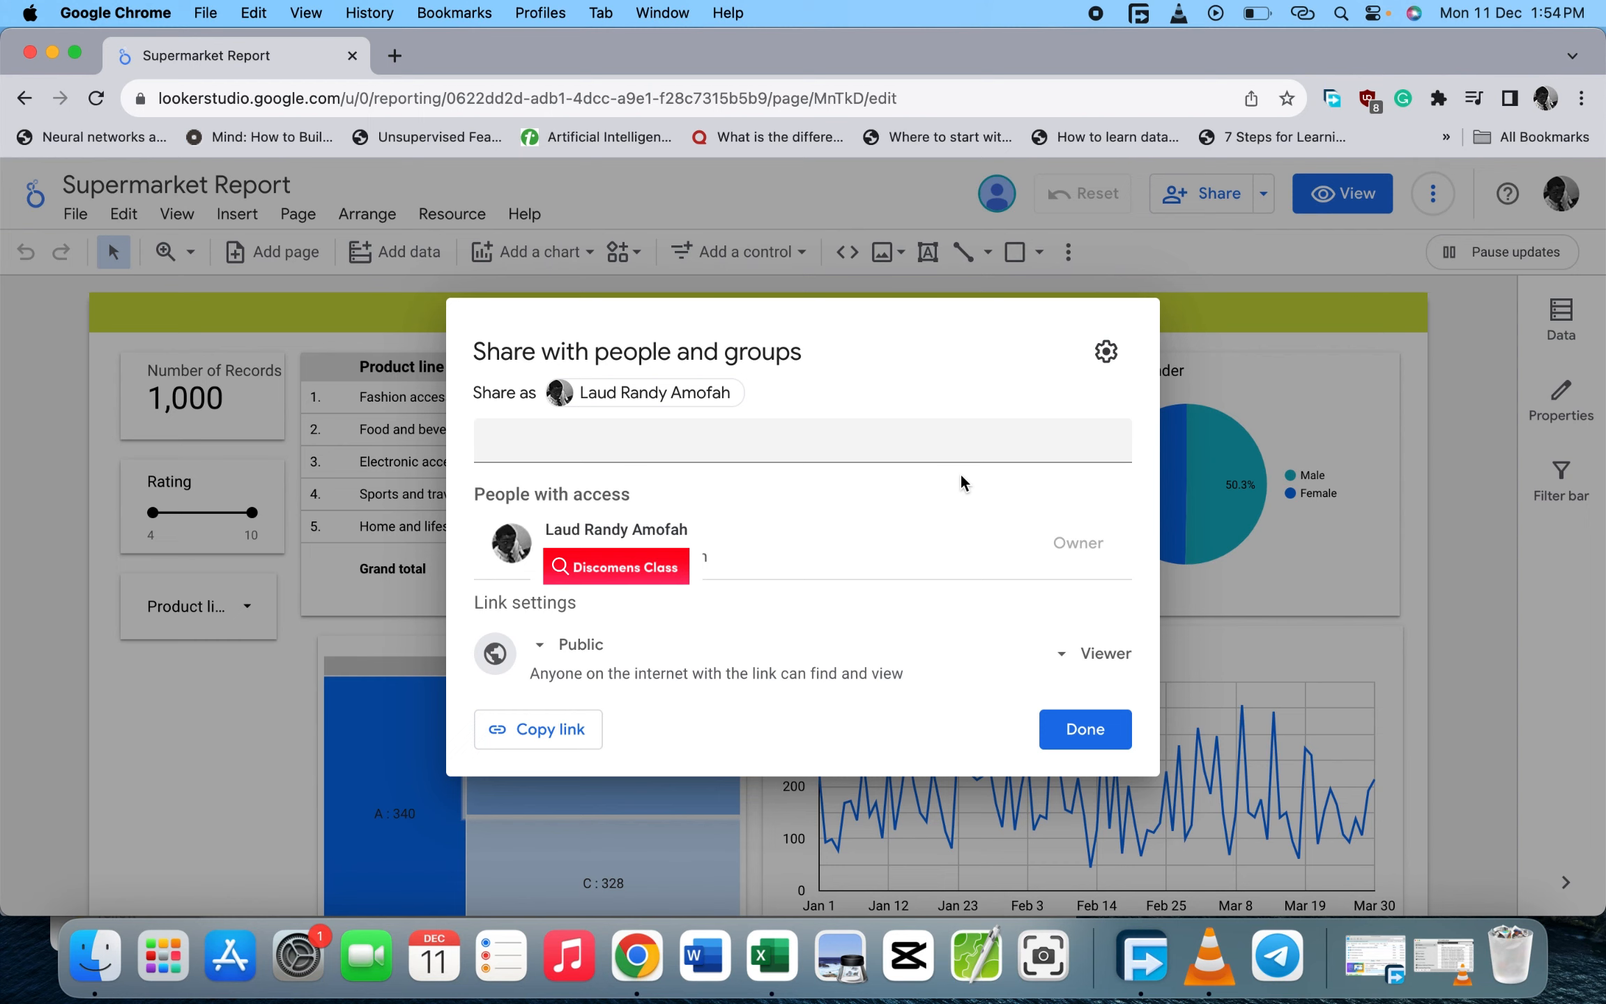